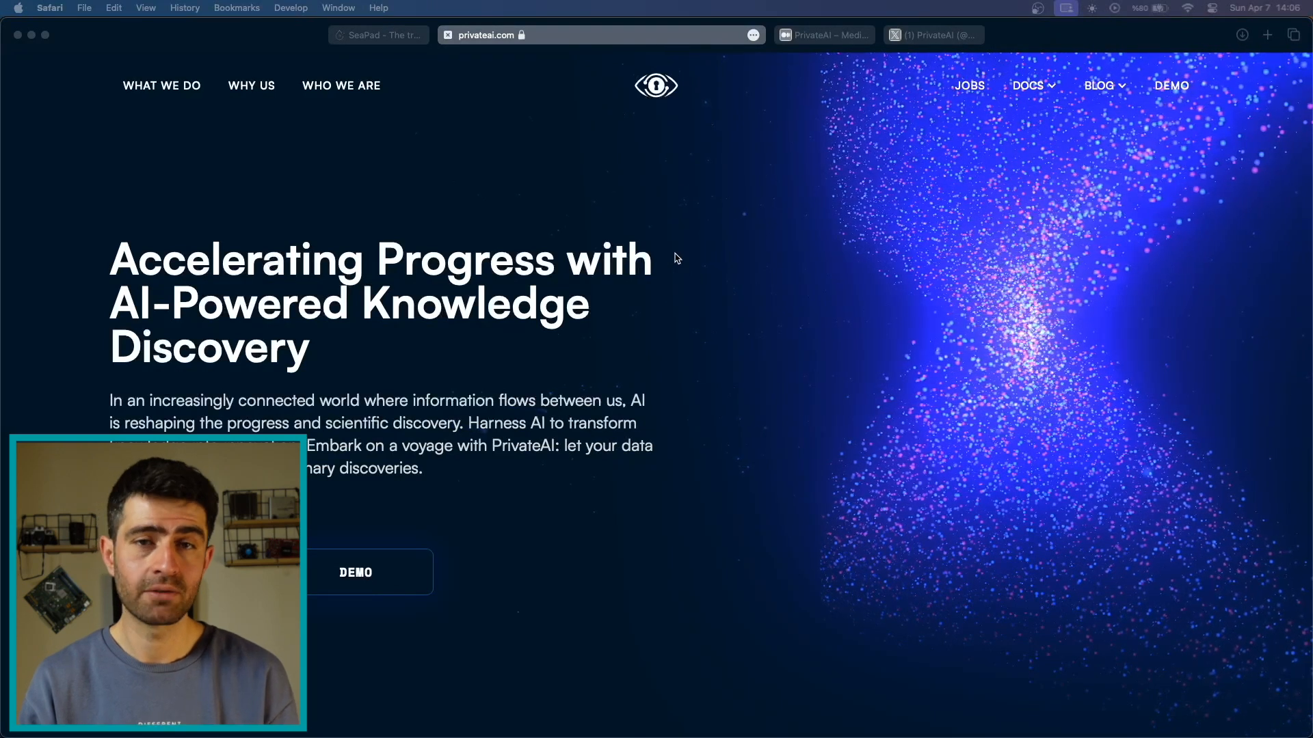
- Scroll through the current page, then bring up the SeaPad launchpad home page
{"action": "scroll", "scroll_direction": "down", "scroll_amount": 3}
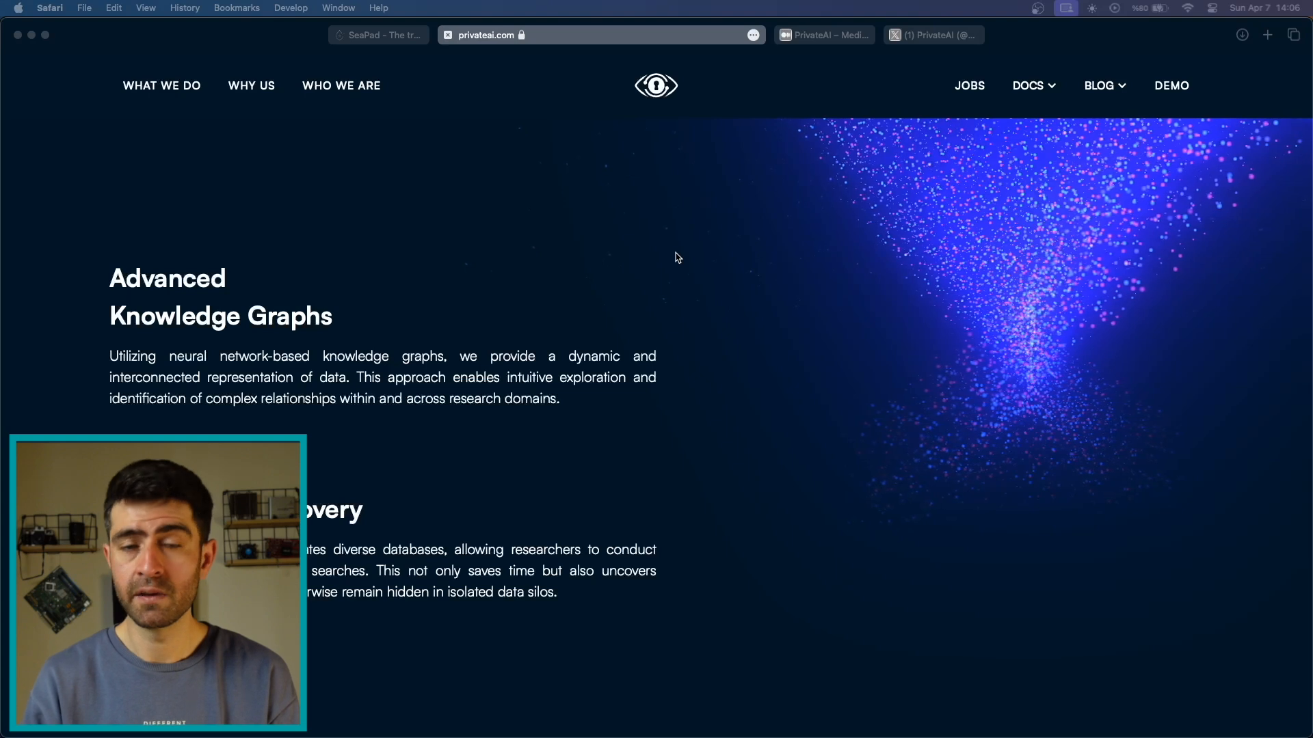
{"action": "scroll", "scroll_direction": "down", "scroll_amount": 3}
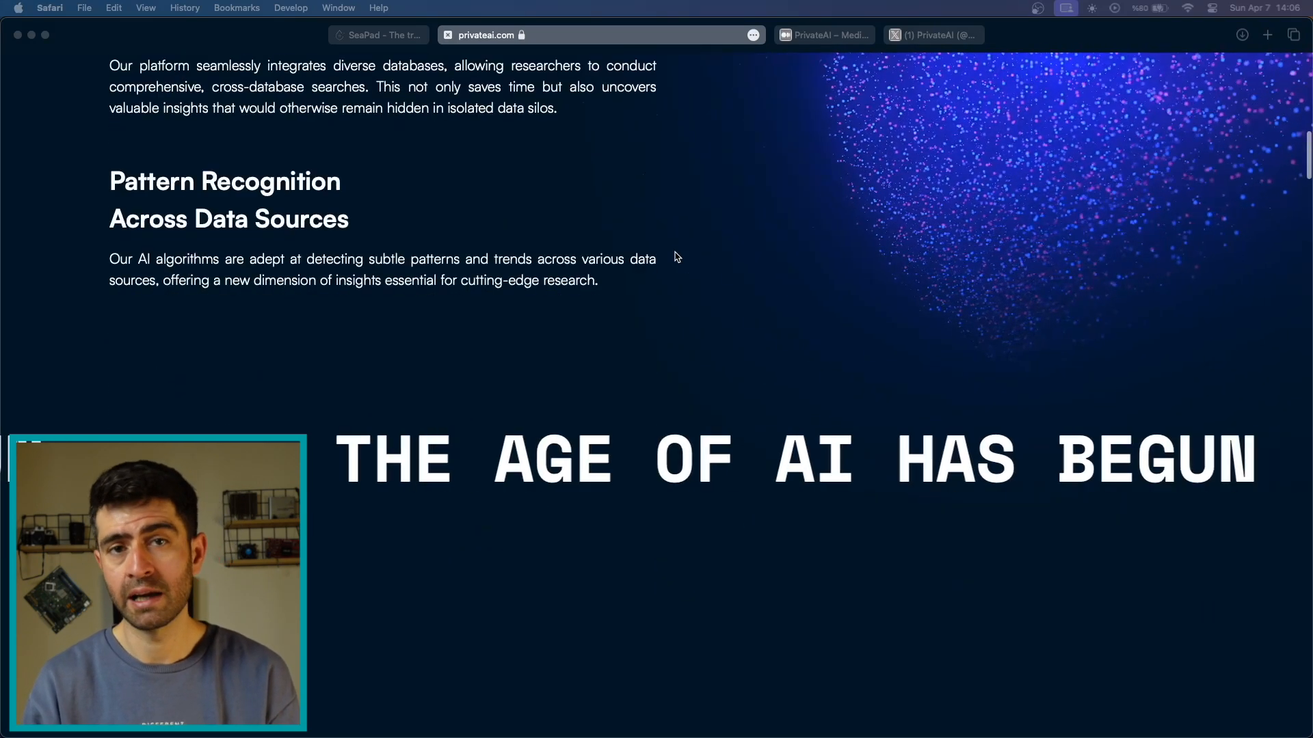
{"action": "scroll", "scroll_direction": "down", "scroll_amount": 3}
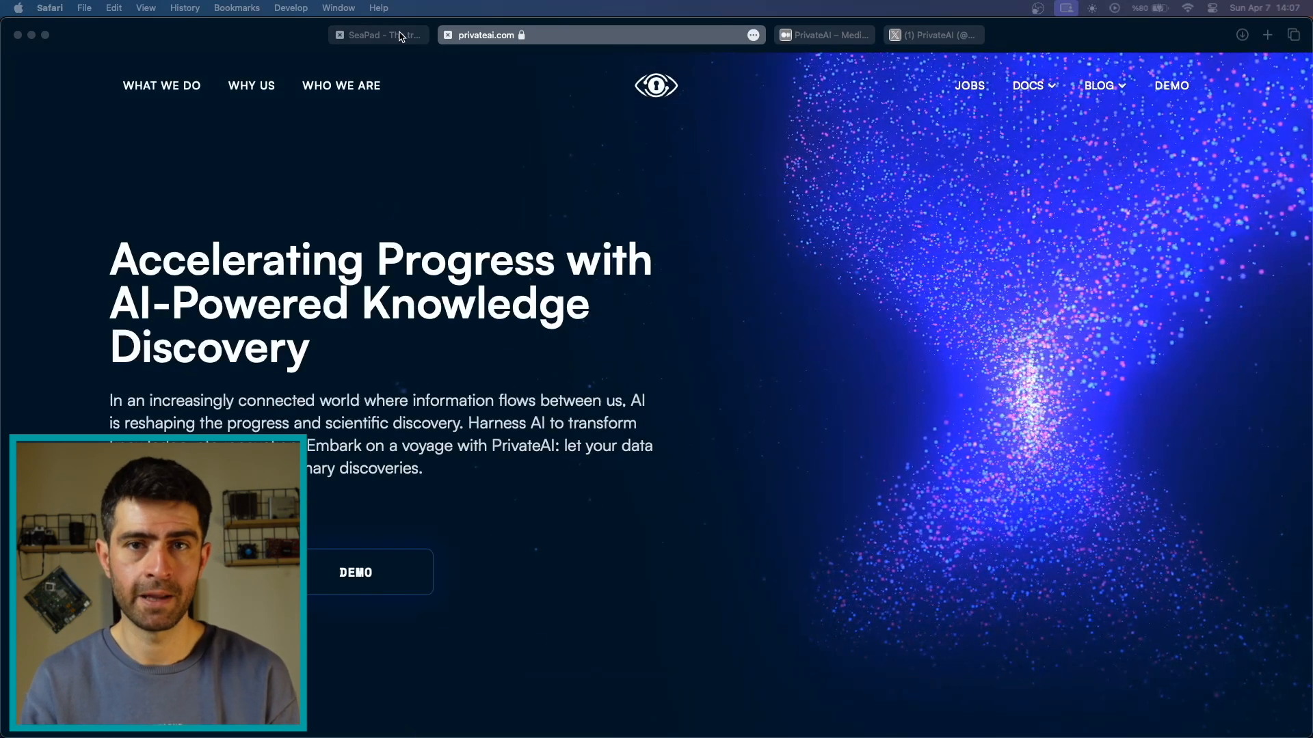
{"action": "left_click", "coordinate": [377, 34]}
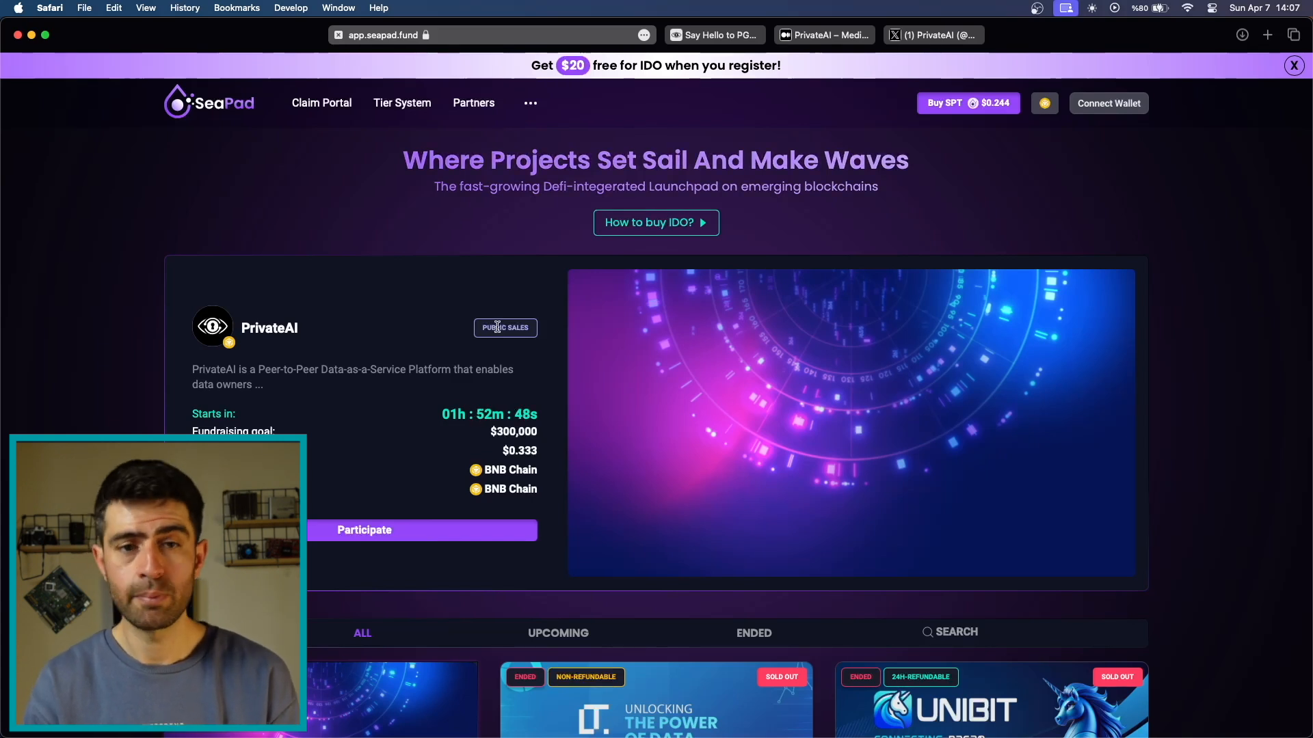
- Scroll down the IDO project list past the PrivateAI public sale and return to the top
{"action": "scroll", "scroll_direction": "down", "scroll_amount": 3}
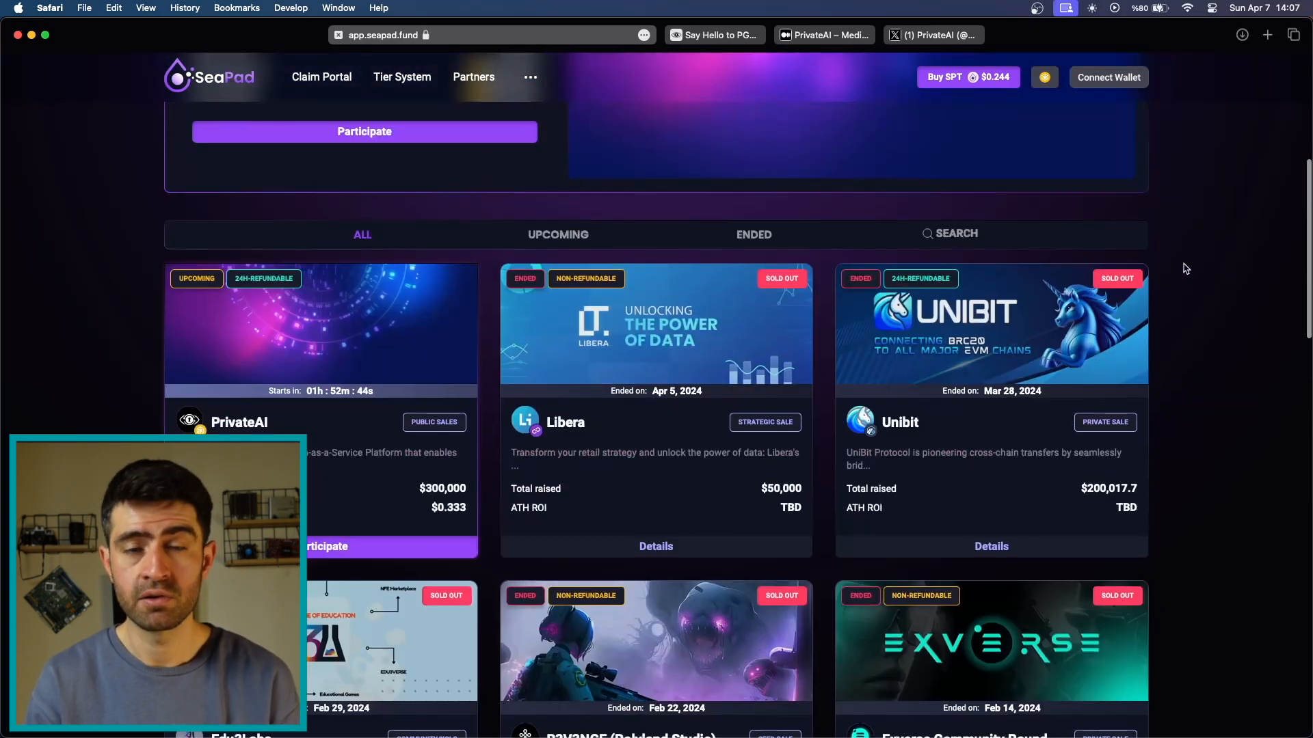
{"action": "scroll", "scroll_direction": "down", "scroll_amount": 3}
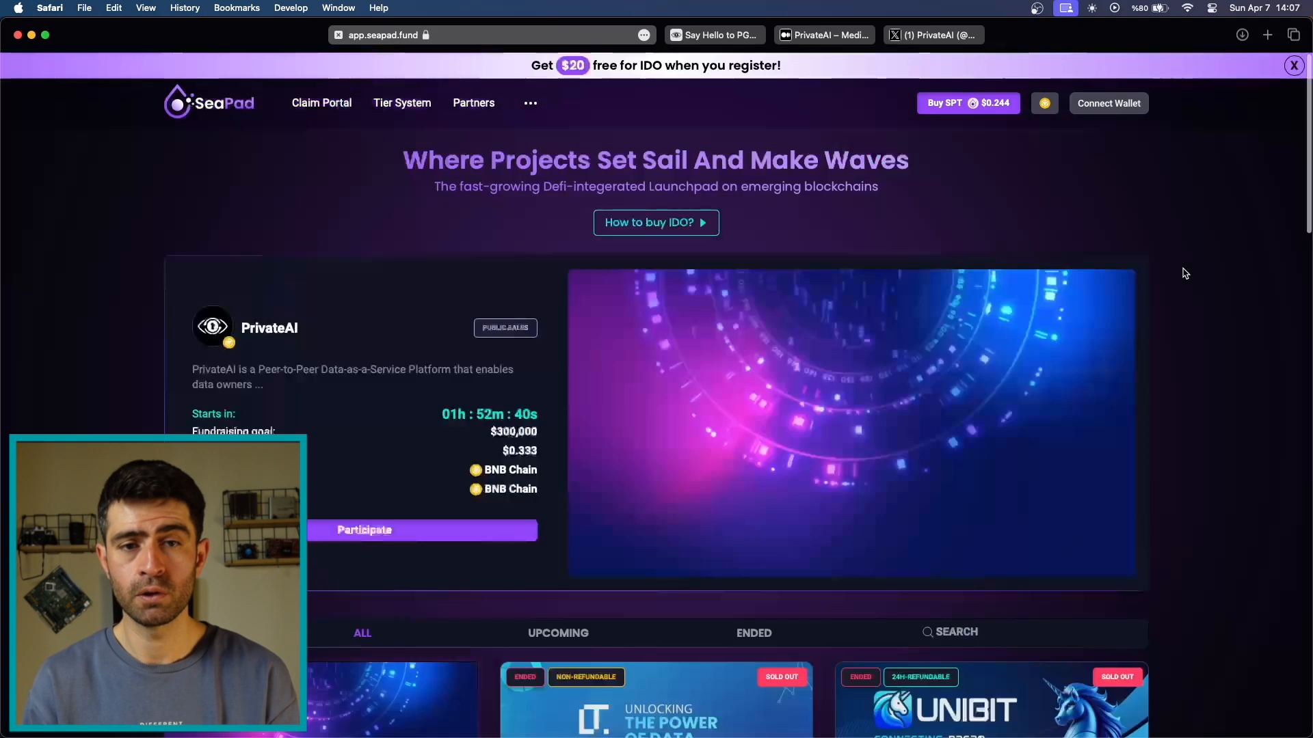
{"action": "left_click", "coordinate": [530, 103]}
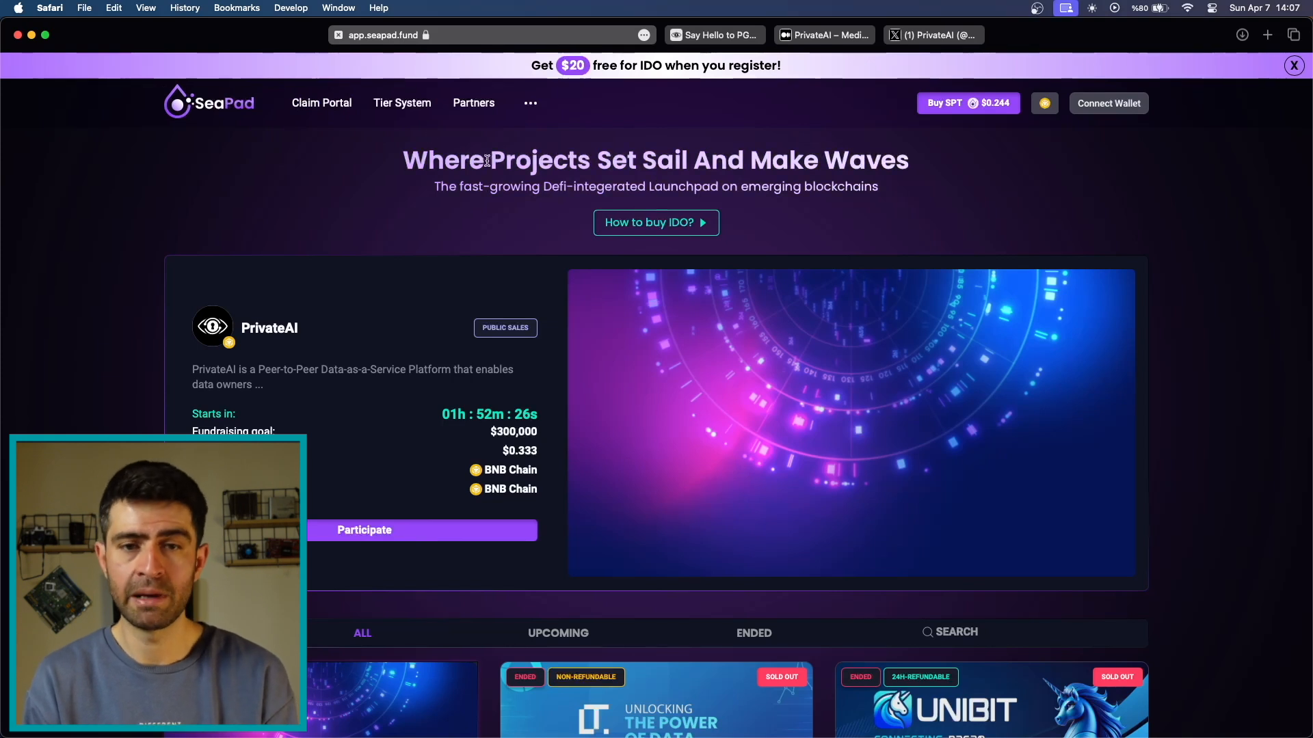
- Go from the Tier System page to the Influencer Partners list and browse the partners grid
{"action": "left_click", "coordinate": [401, 103]}
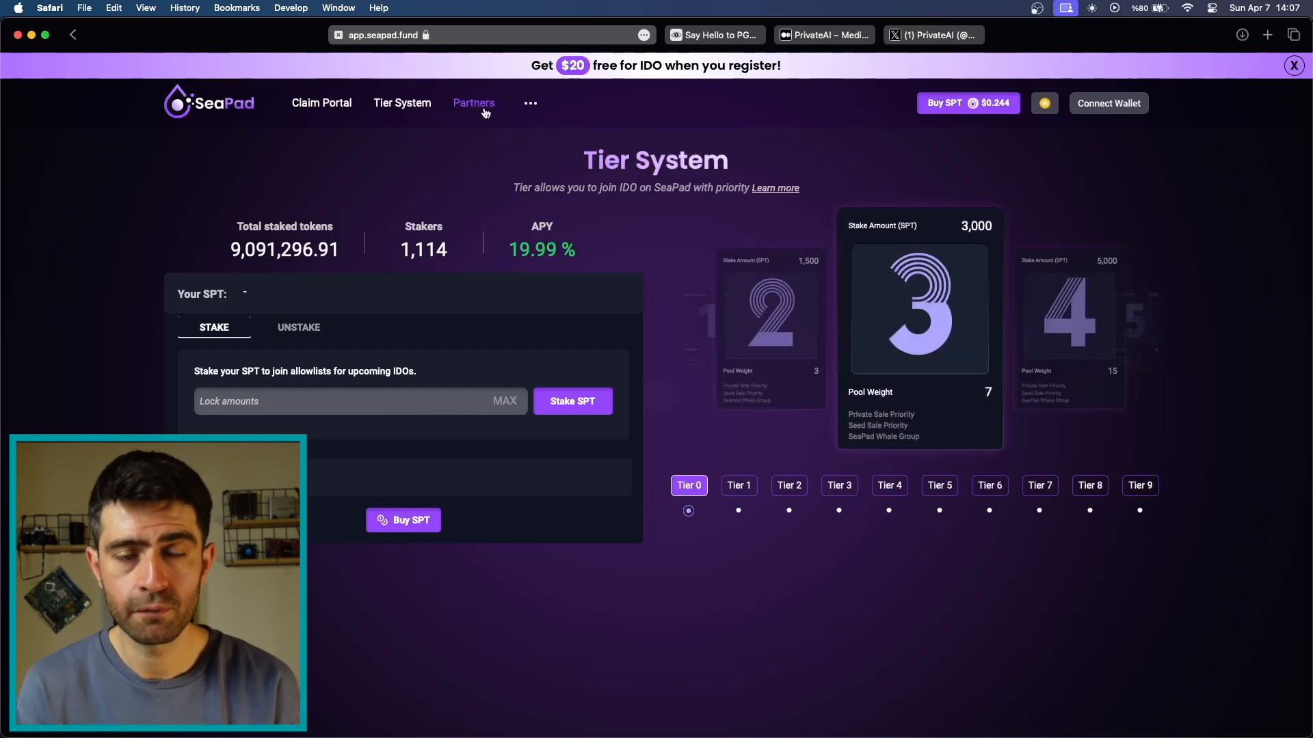
{"action": "left_click", "coordinate": [474, 102]}
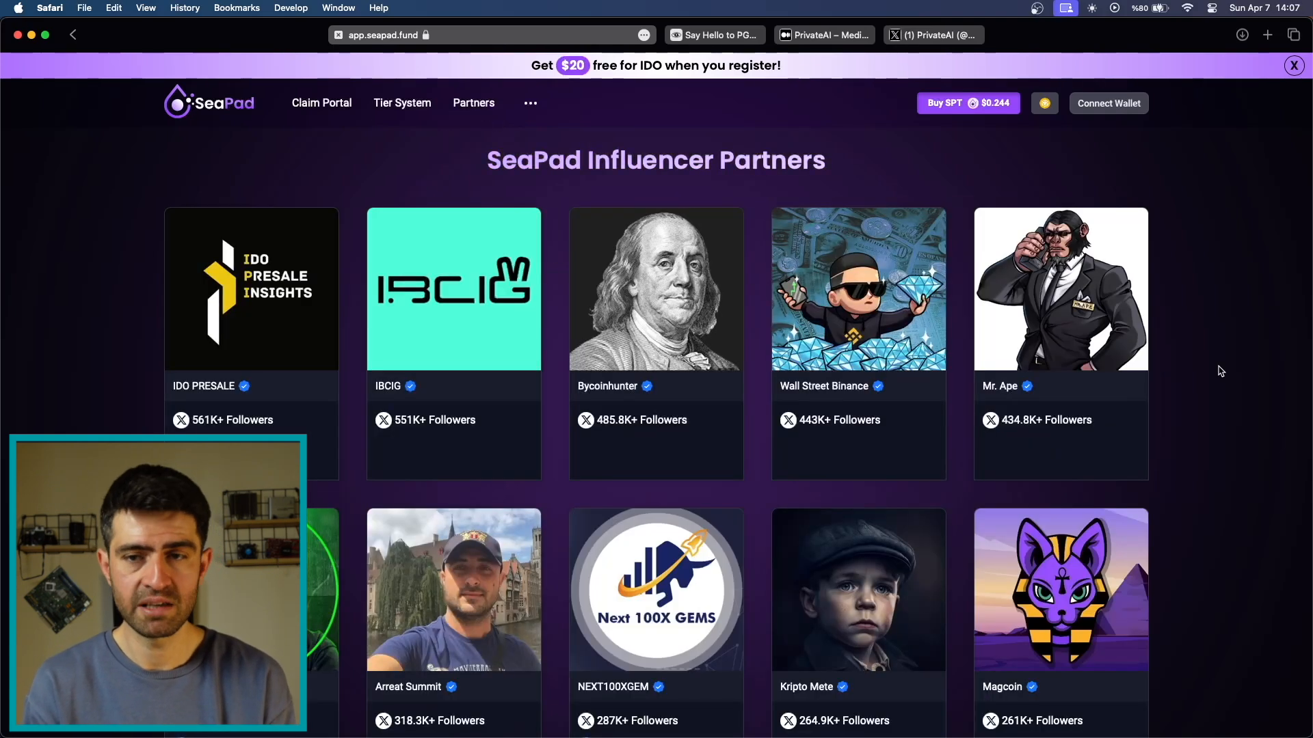
{"action": "scroll", "scroll_direction": "down", "scroll_amount": 3}
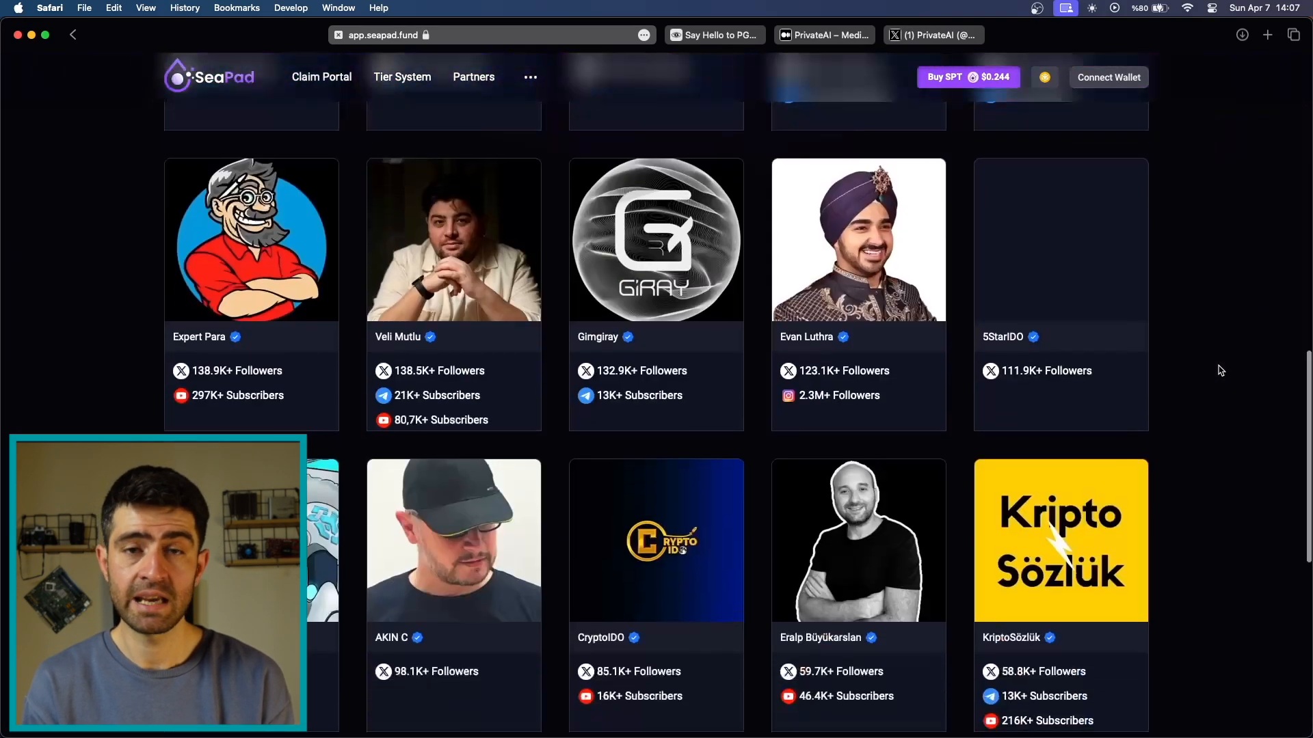
- Look through the Claim Portal pools on the Sui Network and EVM Chains tabs
{"action": "left_click", "coordinate": [320, 77]}
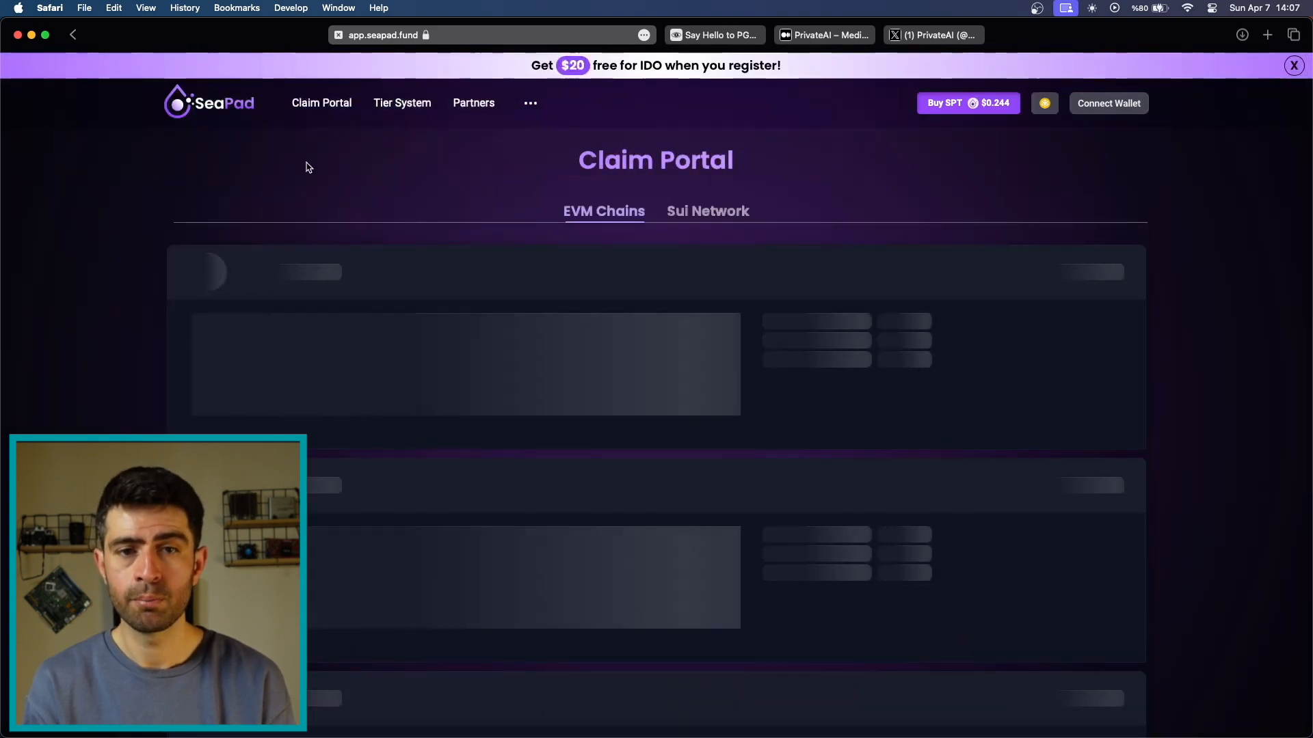
{"action": "left_click", "coordinate": [707, 211]}
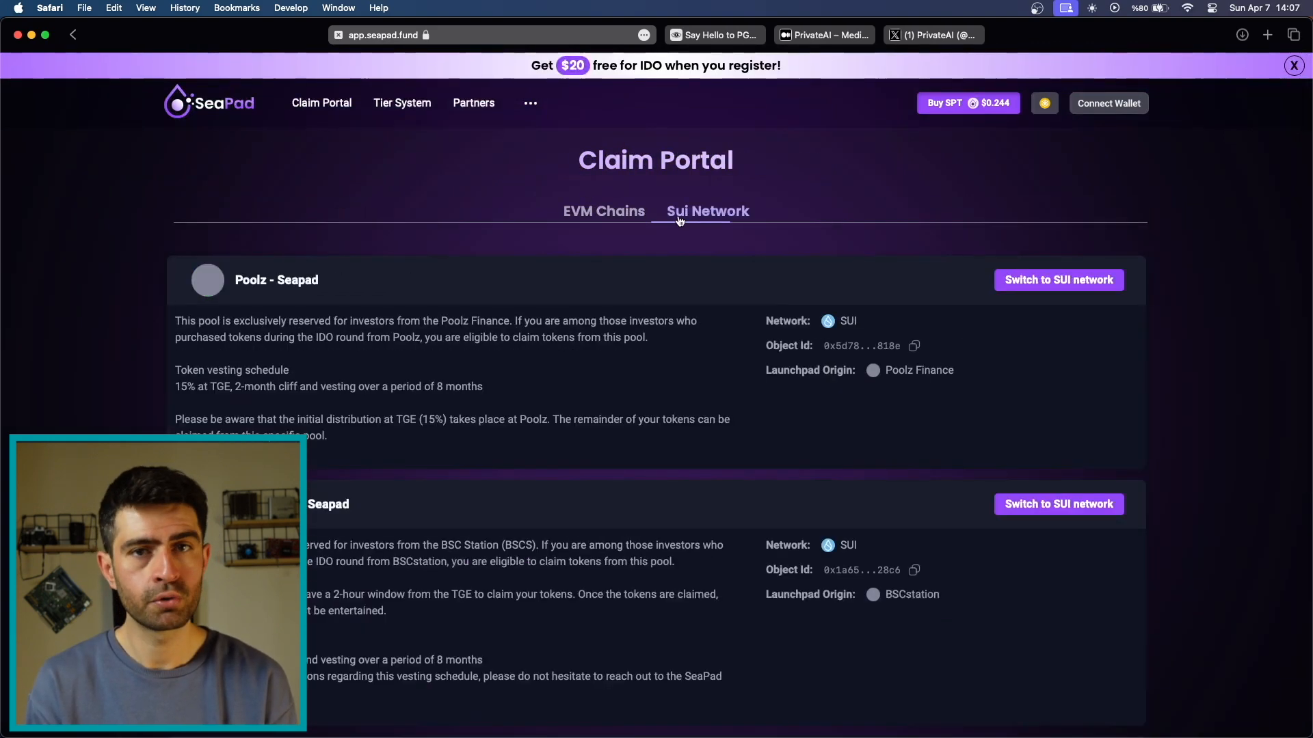
{"action": "scroll", "scroll_direction": "down", "scroll_amount": 3}
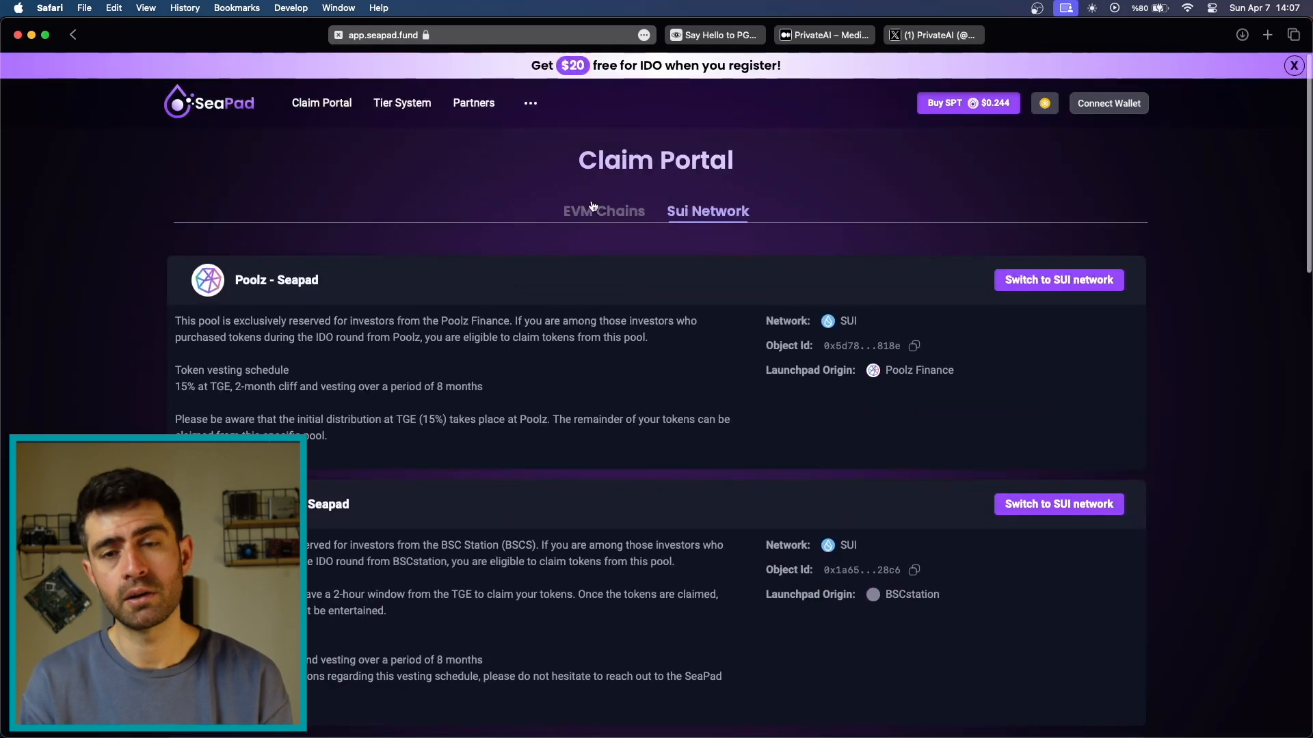
{"action": "left_click", "coordinate": [603, 211]}
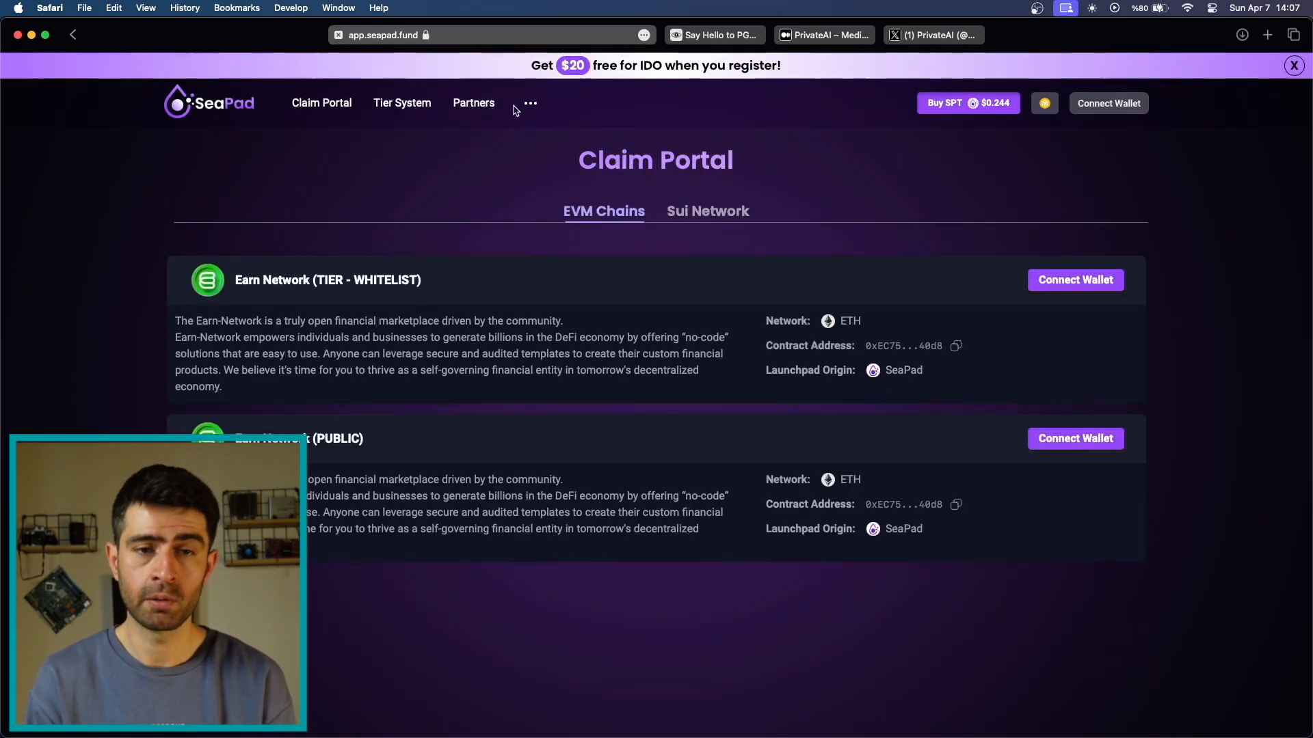
- Check the extra-pages menu, then return to the launchpad home page with the PrivateAI sale
{"action": "left_click", "coordinate": [529, 102]}
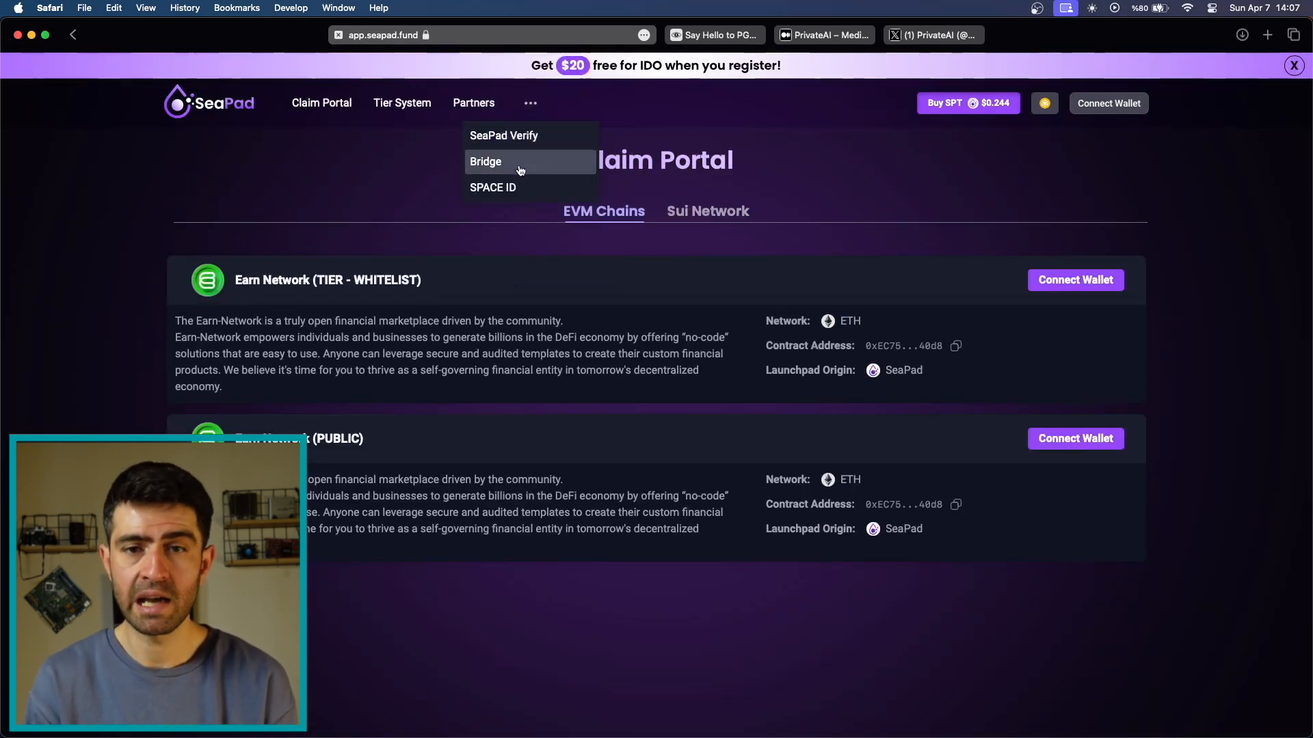
{"action": "left_click", "coordinate": [486, 161]}
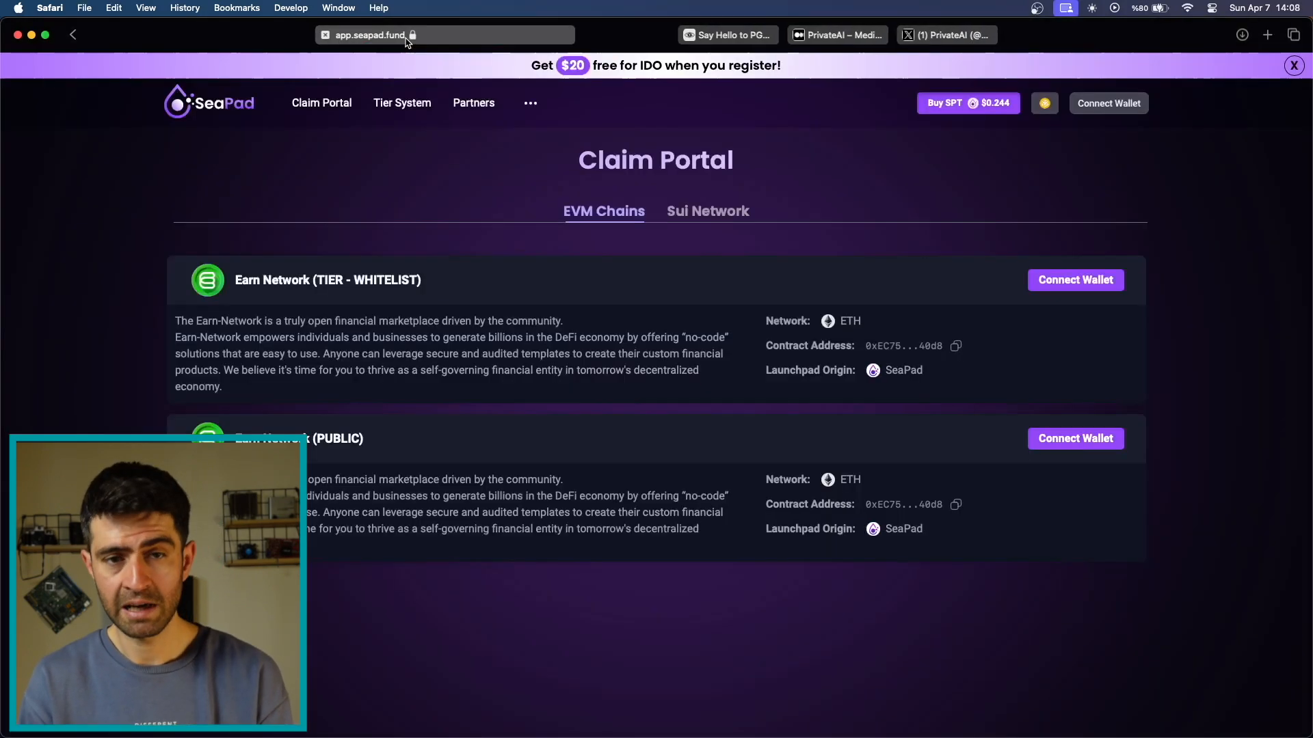
{"action": "left_click", "coordinate": [530, 103]}
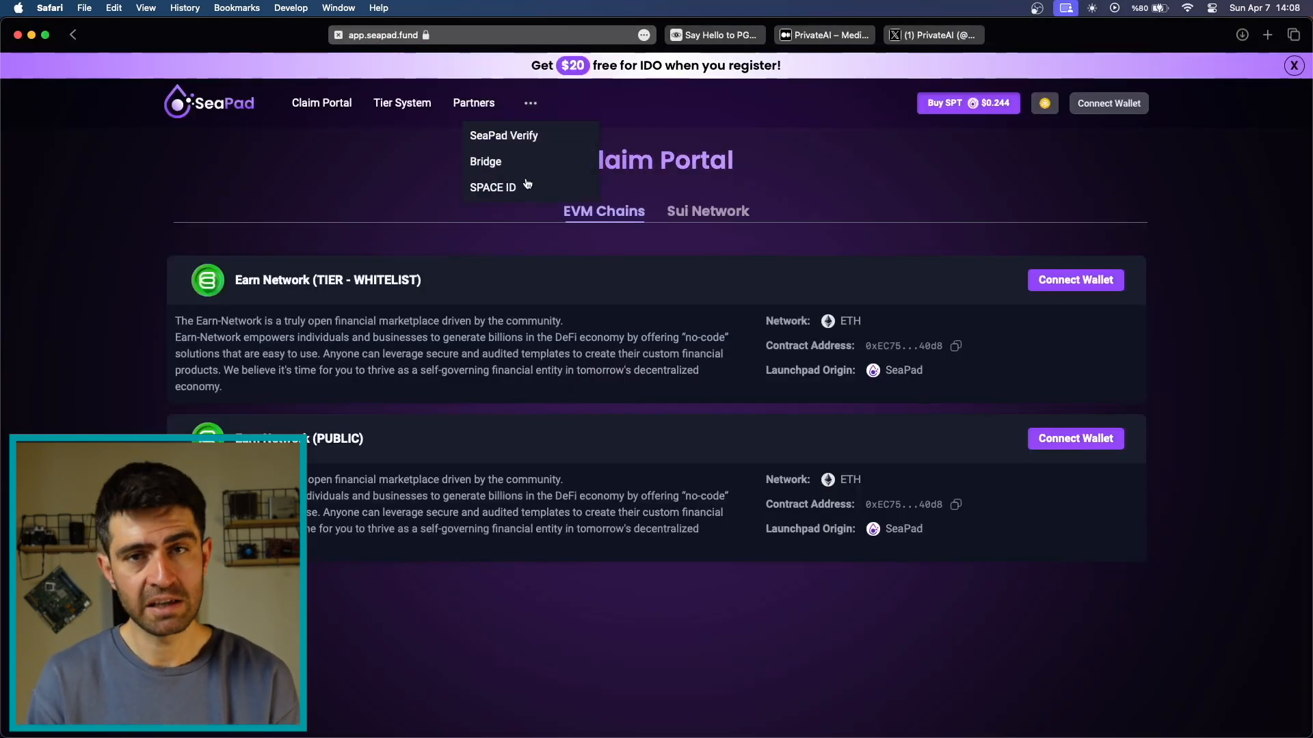
{"action": "left_click", "coordinate": [207, 103]}
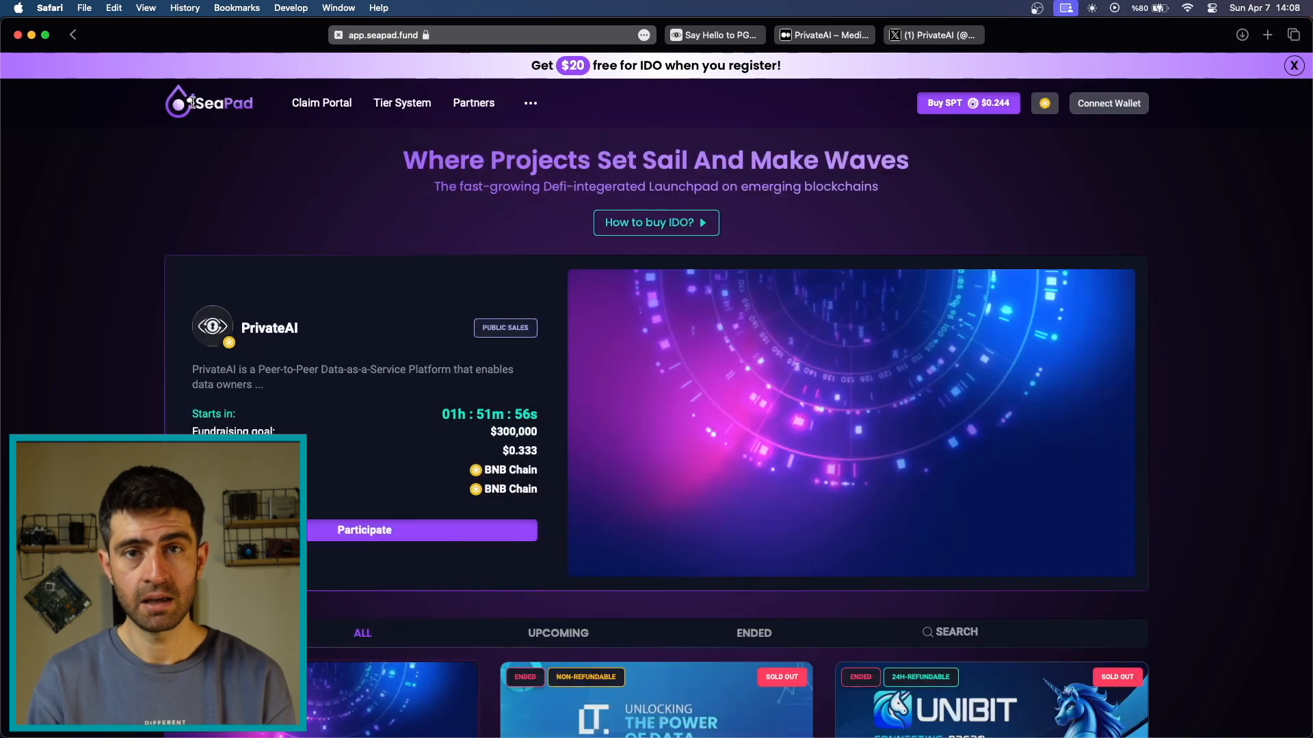
- Expand the 'How to buy IDO?' steps and scroll down the project list
{"action": "left_click", "coordinate": [654, 223]}
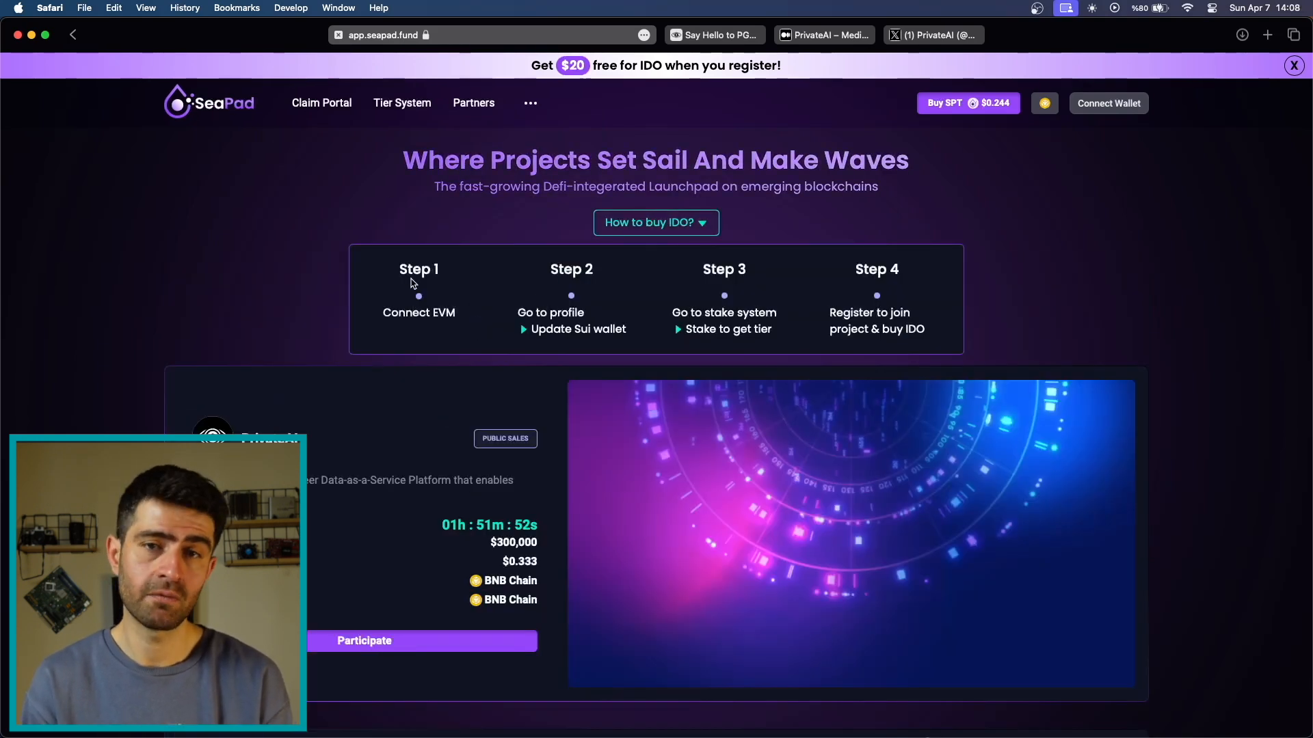
{"action": "scroll", "scroll_direction": "down", "scroll_amount": 3}
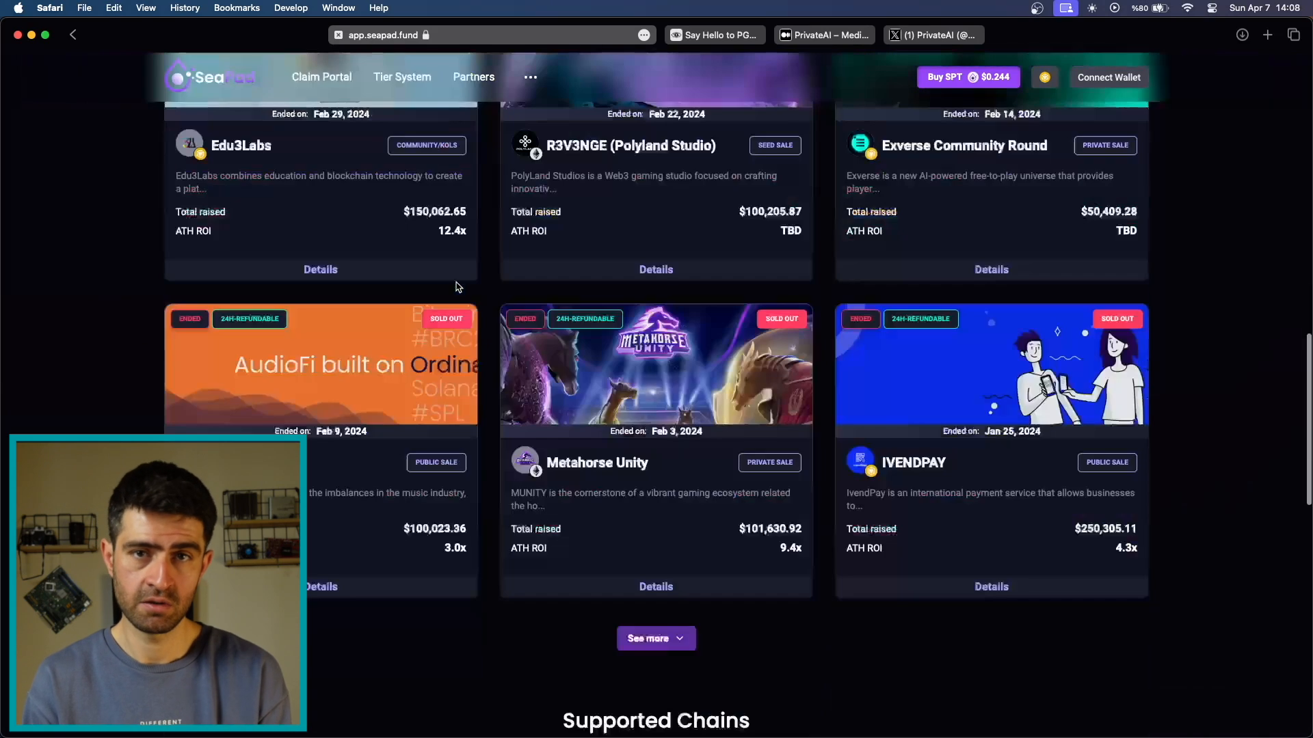
{"action": "scroll", "scroll_direction": "down", "scroll_amount": 3}
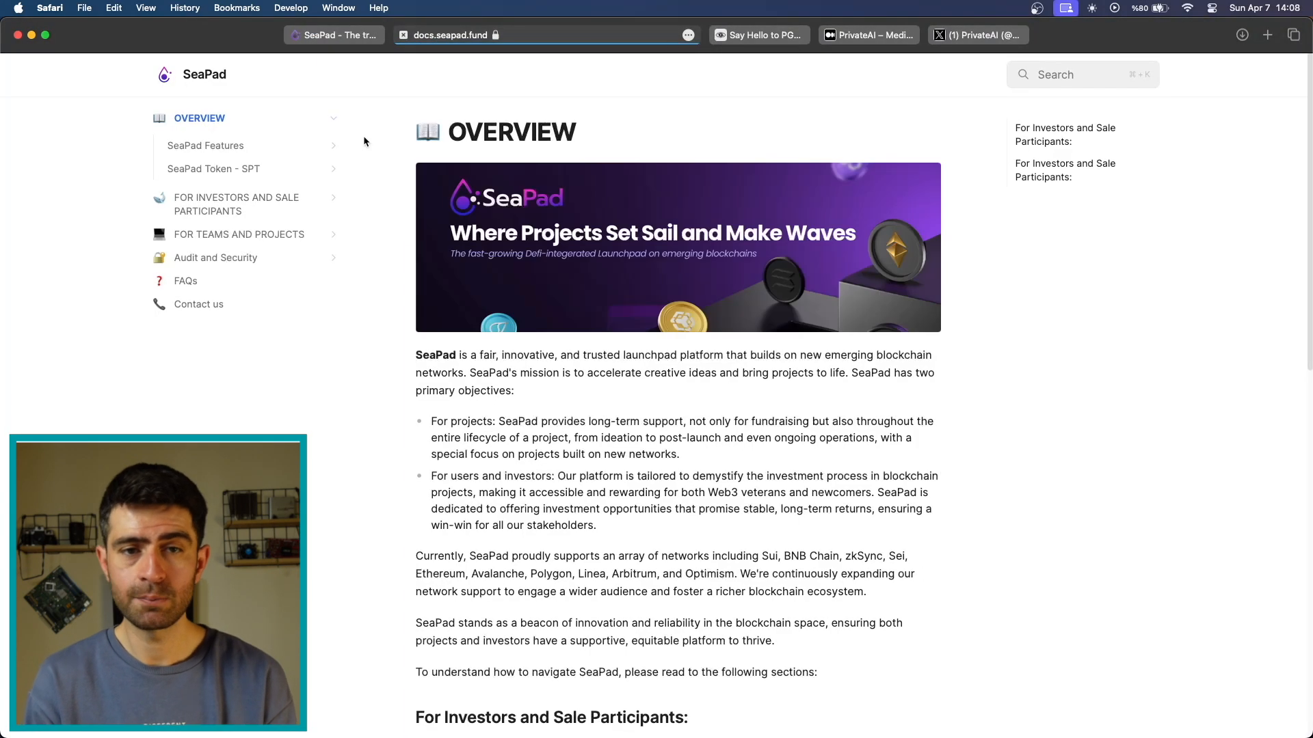
- Read the SPT token description, then the Token Utility and Tokenomics pages with the allocation chart
{"action": "left_click", "coordinate": [214, 168]}
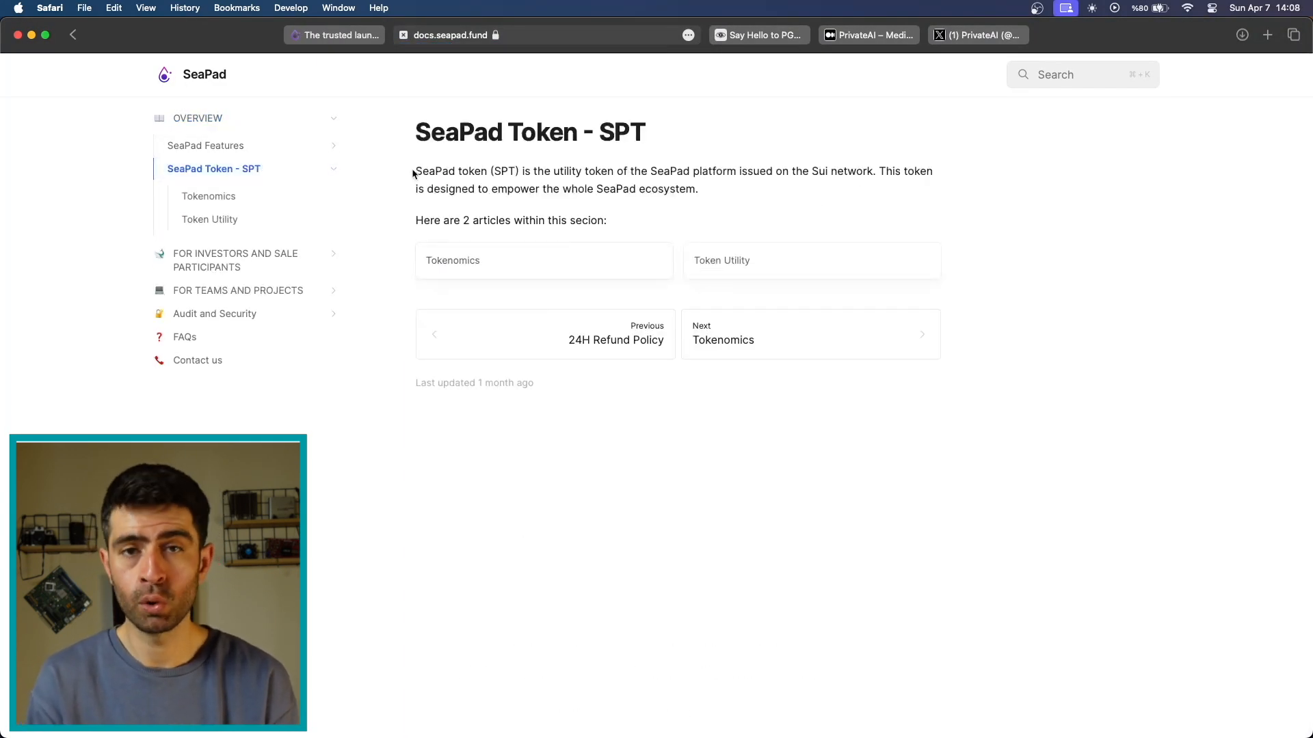
{"action": "left_click_drag", "start_coordinate": [416, 171], "coordinate": [607, 220]}
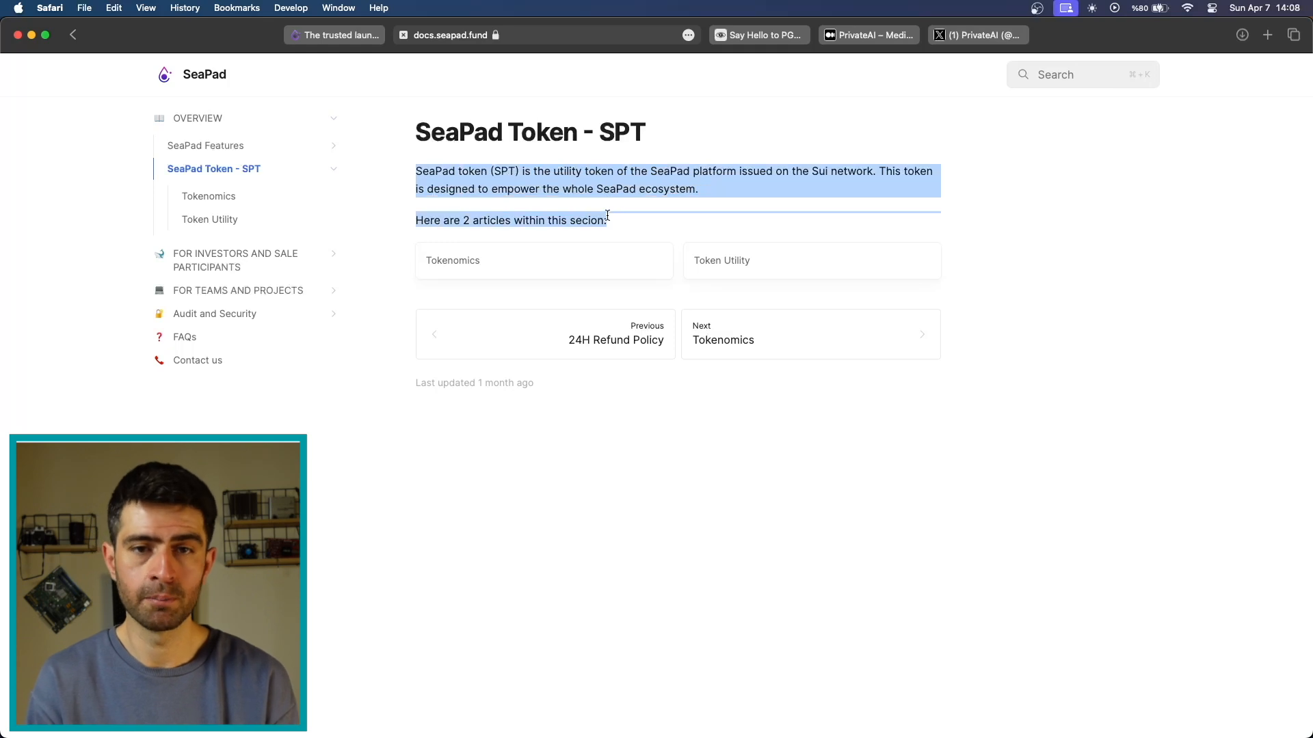
{"action": "left_click", "coordinate": [390, 183]}
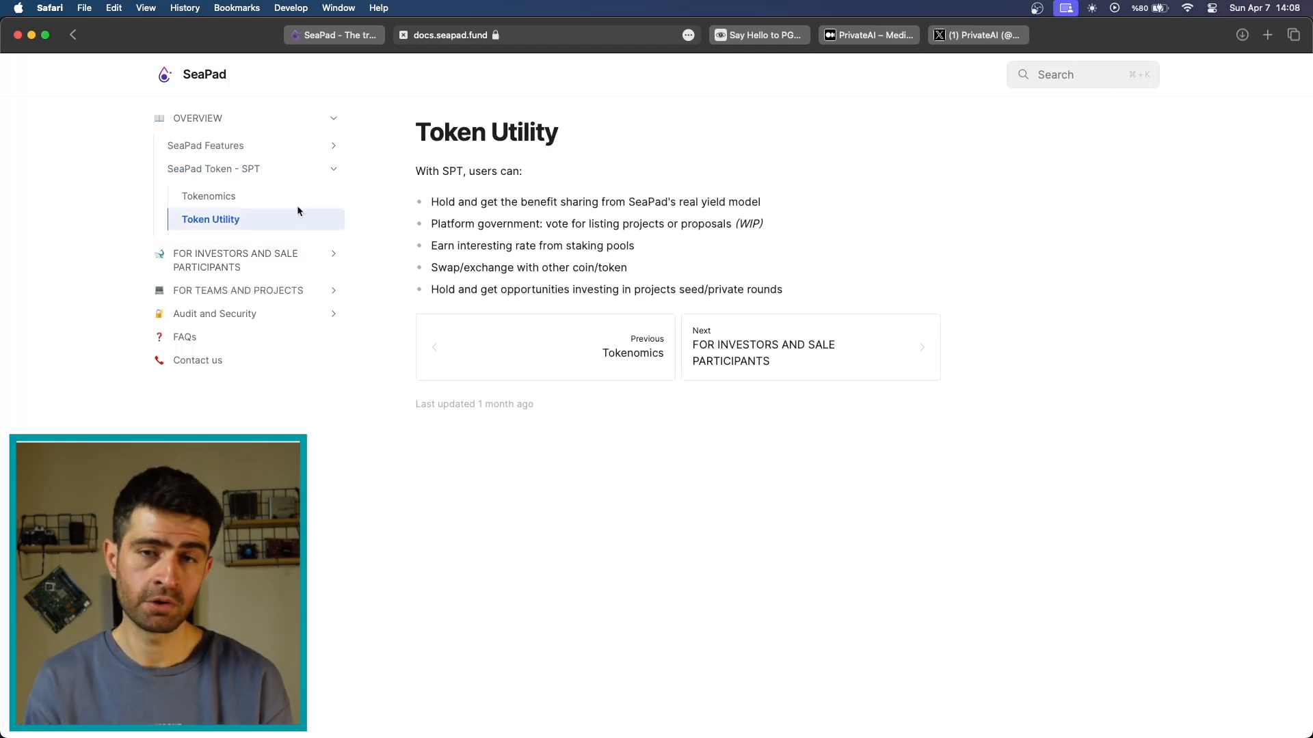
{"action": "left_click", "coordinate": [208, 196]}
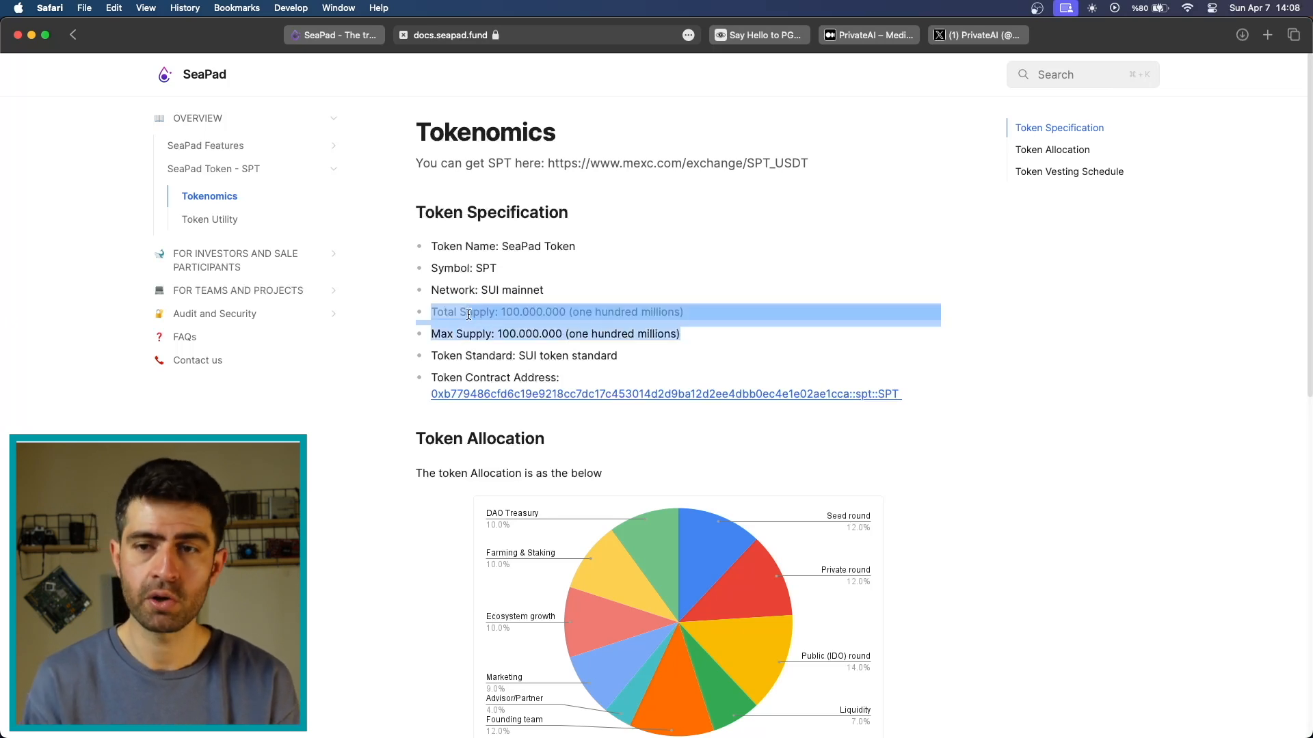
{"action": "left_click", "coordinate": [359, 325]}
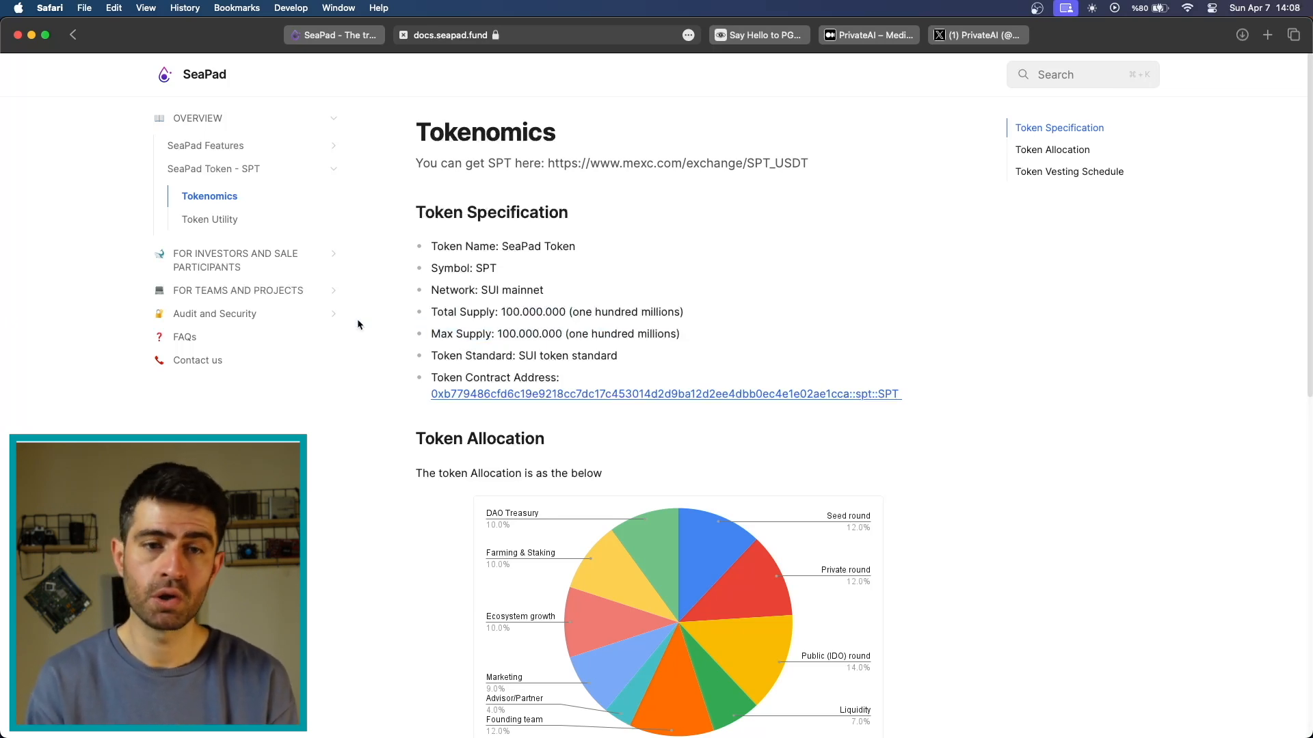
{"action": "mouse_move", "coordinate": [345, 321]}
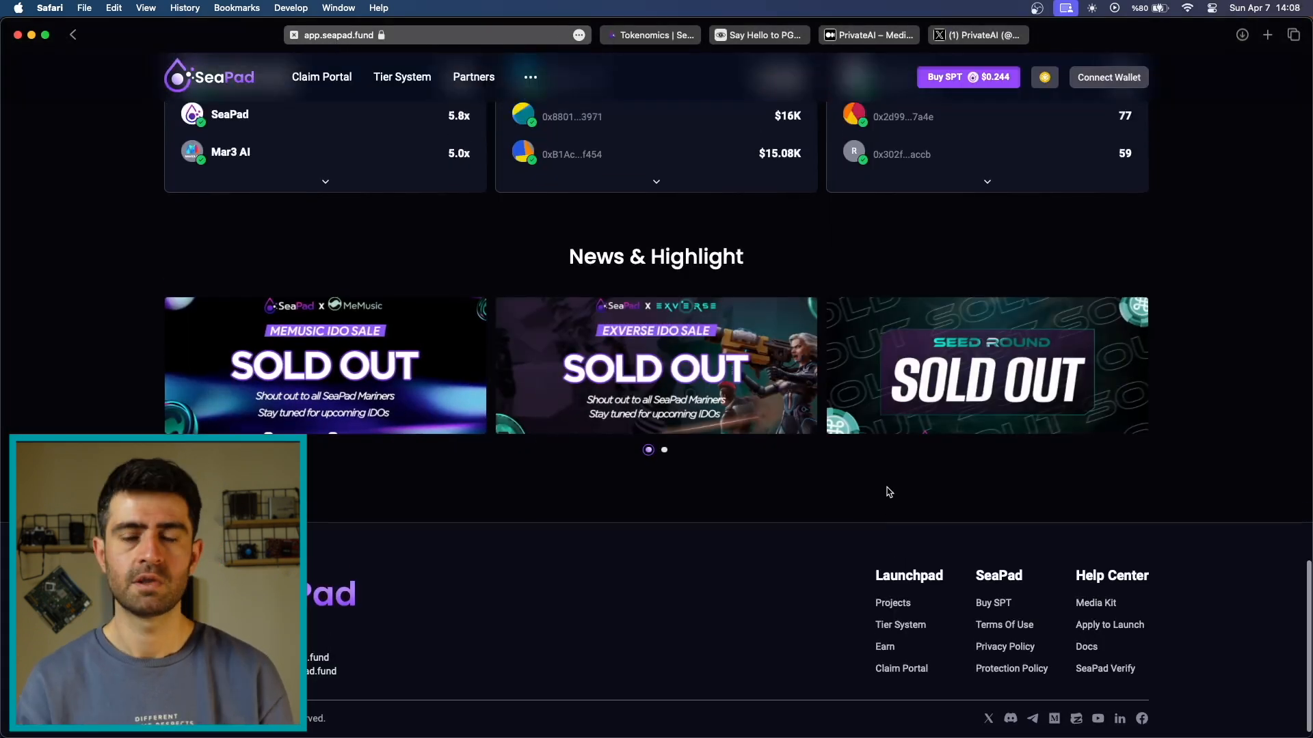
- Re-expand the four IDO buying steps, then go to the Tier System staking page
{"action": "scroll", "scroll_direction": "up", "scroll_amount": 3}
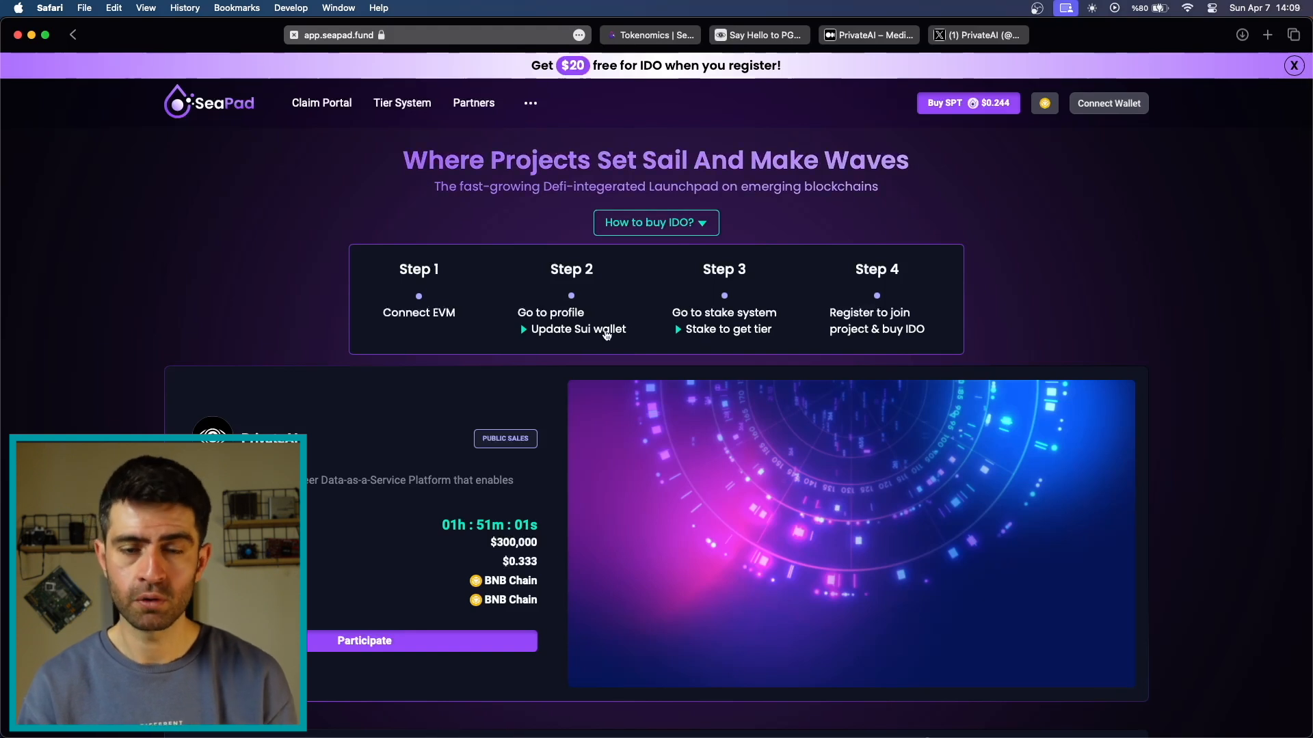
{"action": "left_click", "coordinate": [655, 221]}
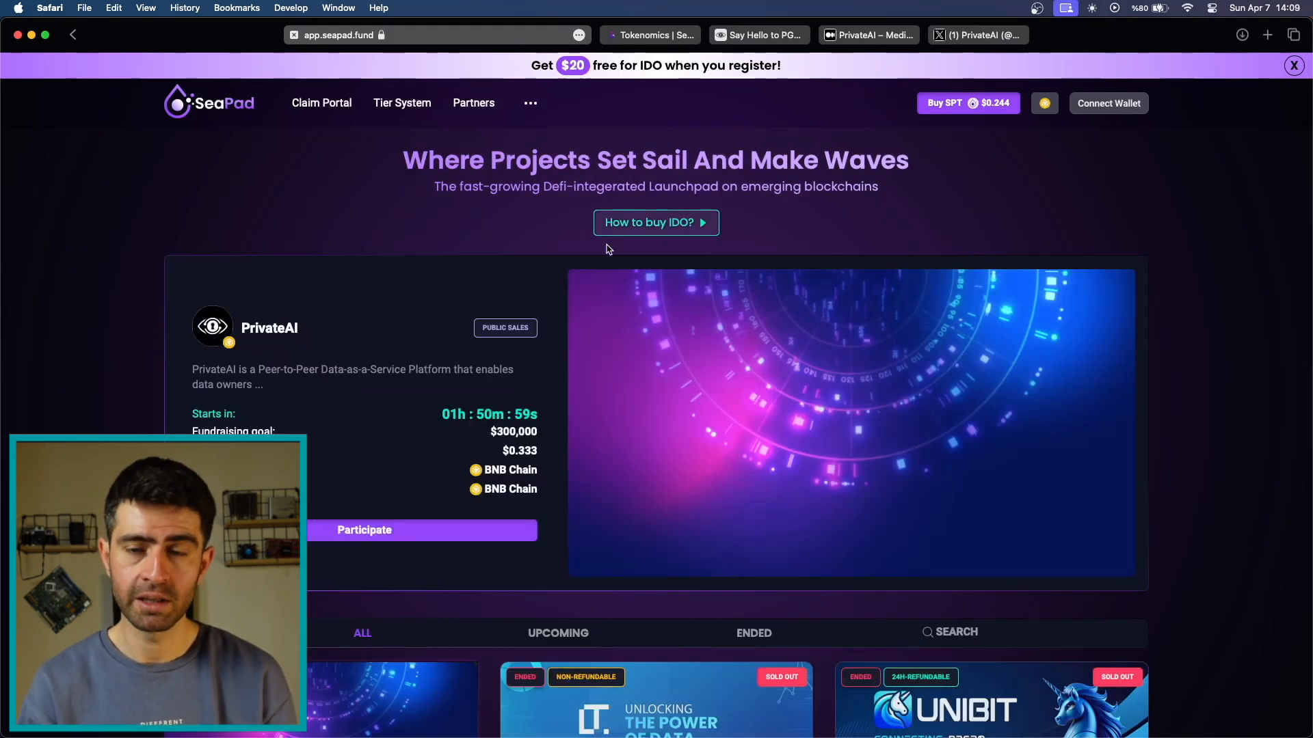
{"action": "left_click", "coordinate": [655, 221]}
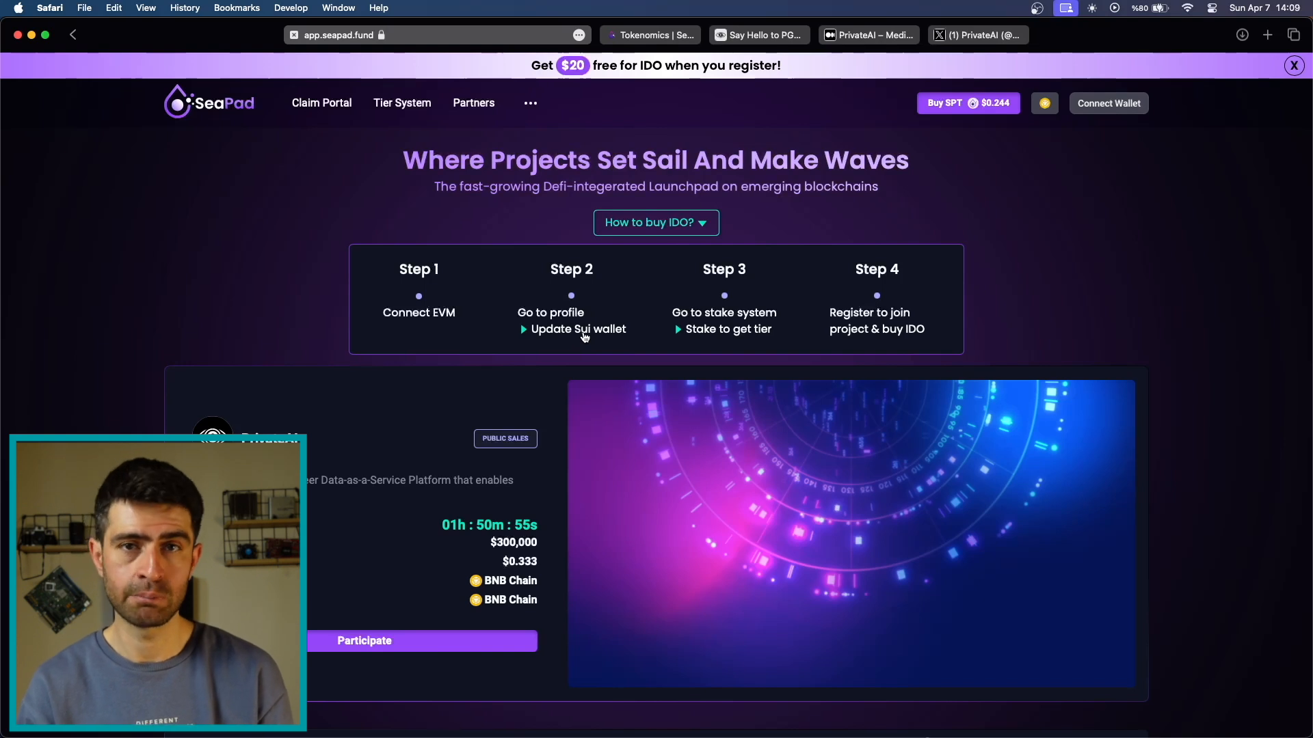
{"action": "mouse_move", "coordinate": [648, 335]}
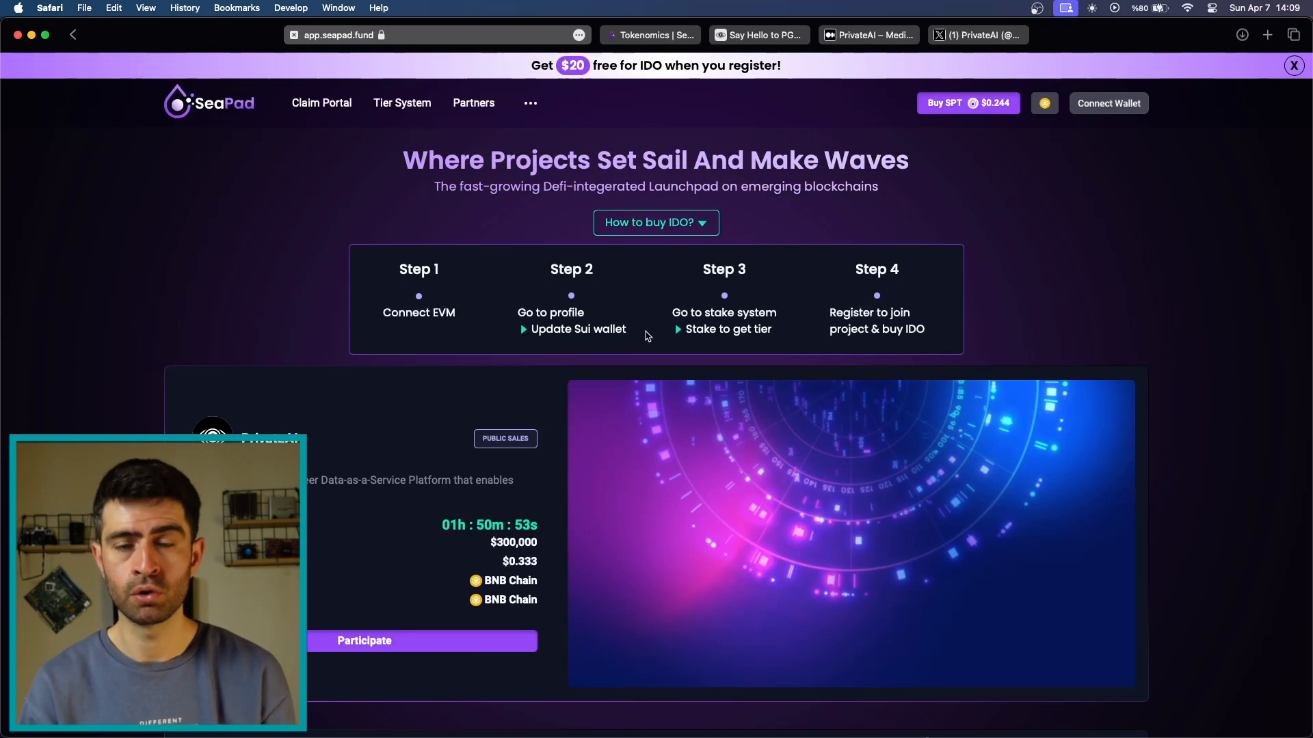
{"action": "mouse_move", "coordinate": [699, 335]}
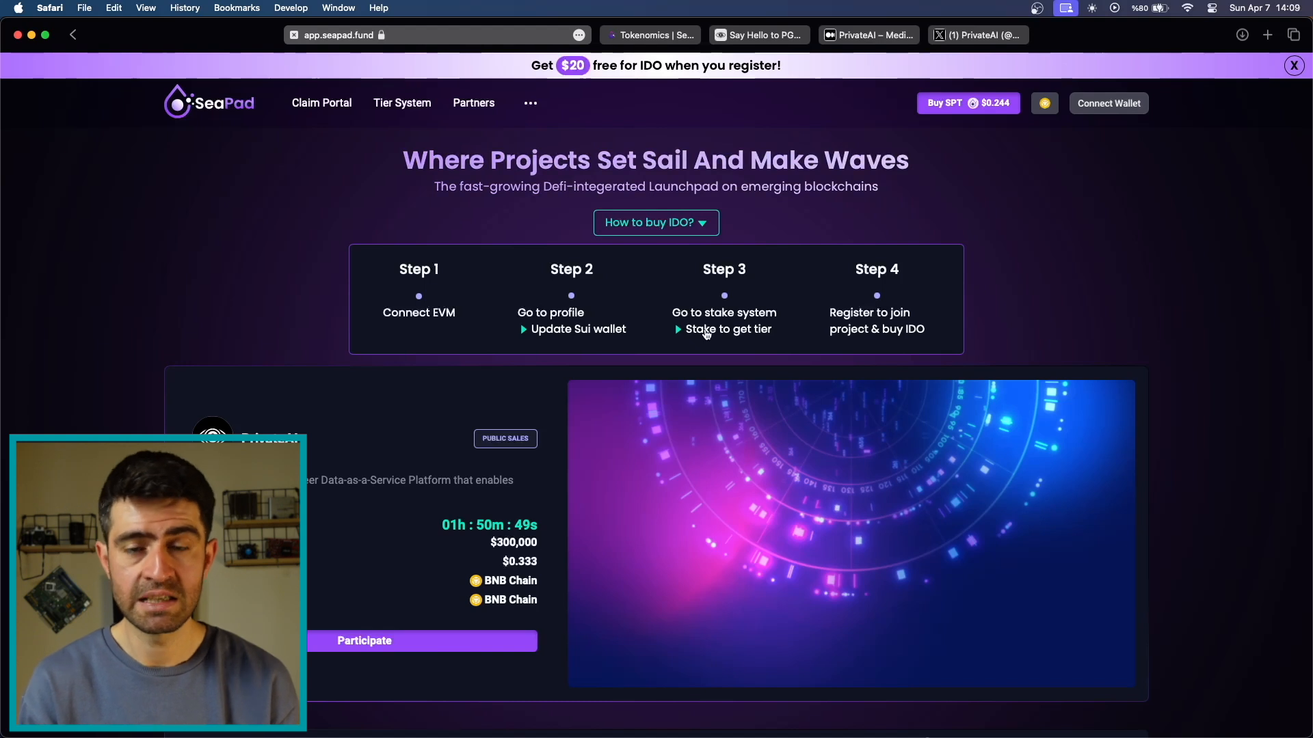
{"action": "left_click", "coordinate": [400, 102]}
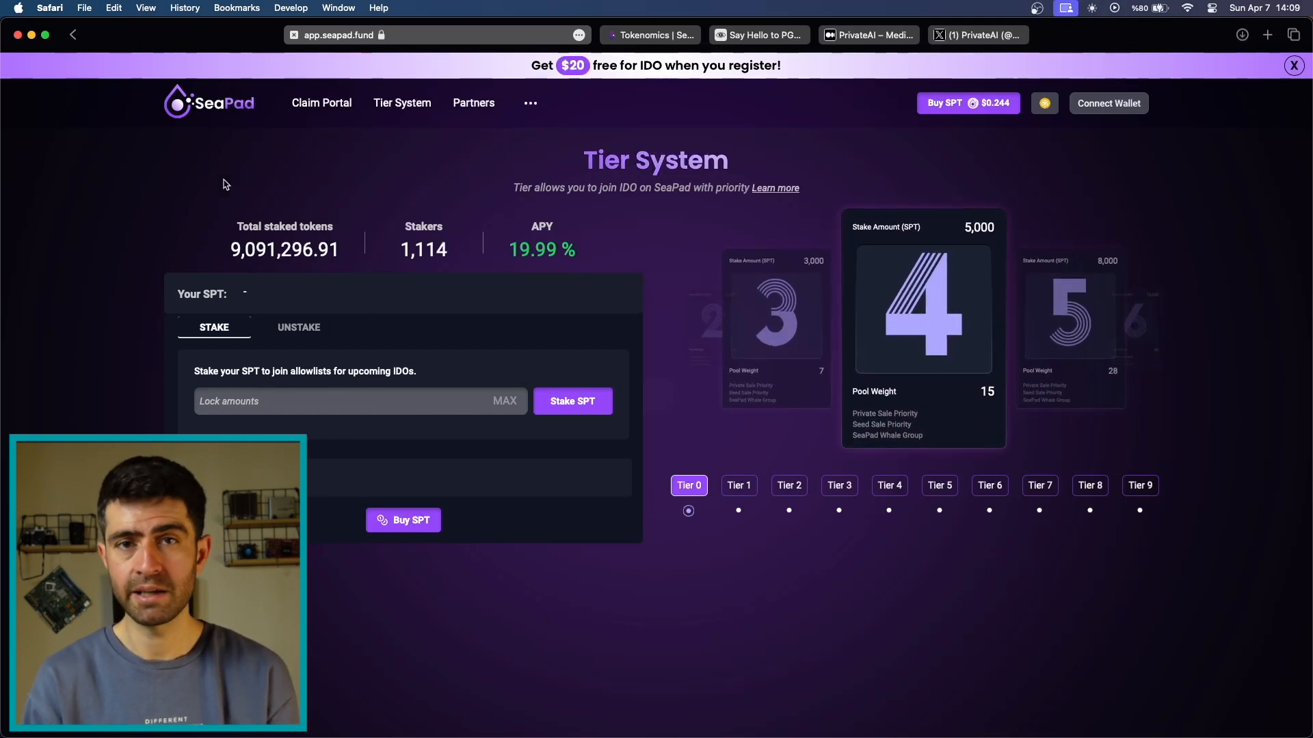
{"action": "mouse_move", "coordinate": [763, 428]}
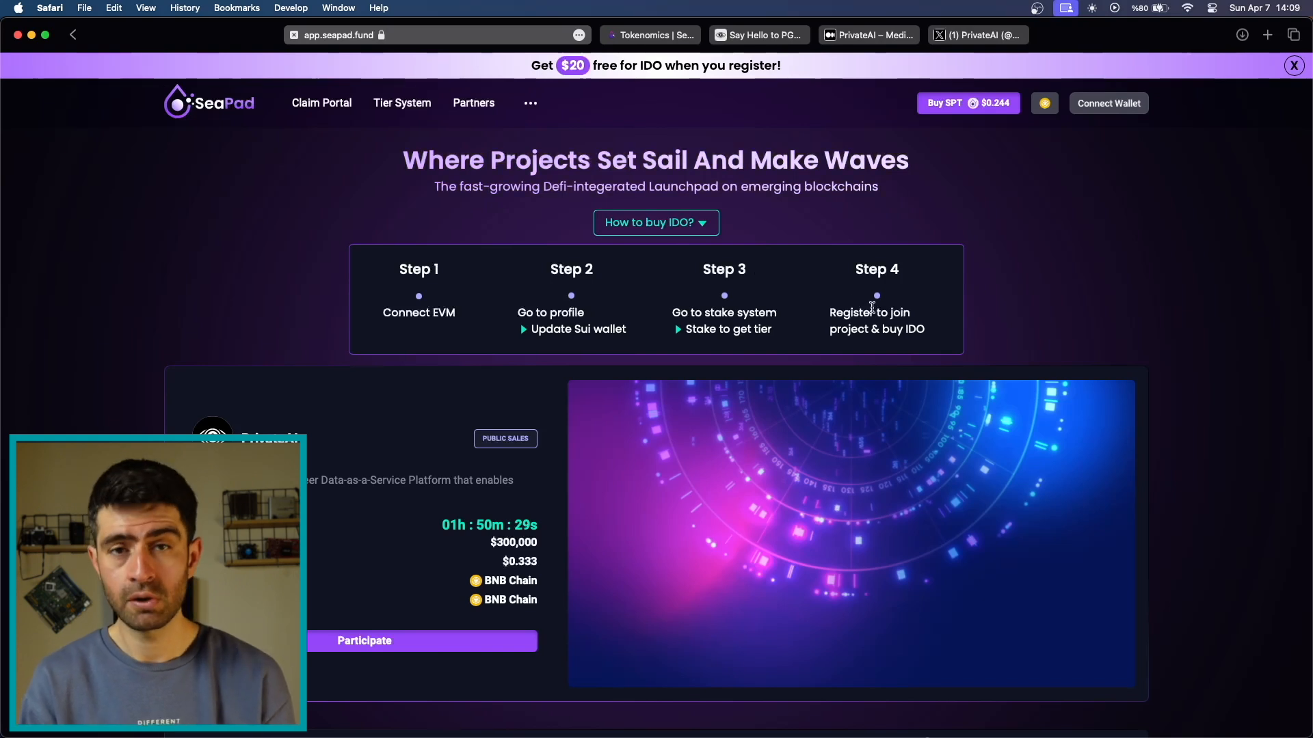
- Scroll the homepage down slightly to the PrivateAI public sale card
{"action": "scroll", "scroll_direction": "down", "scroll_amount": 3}
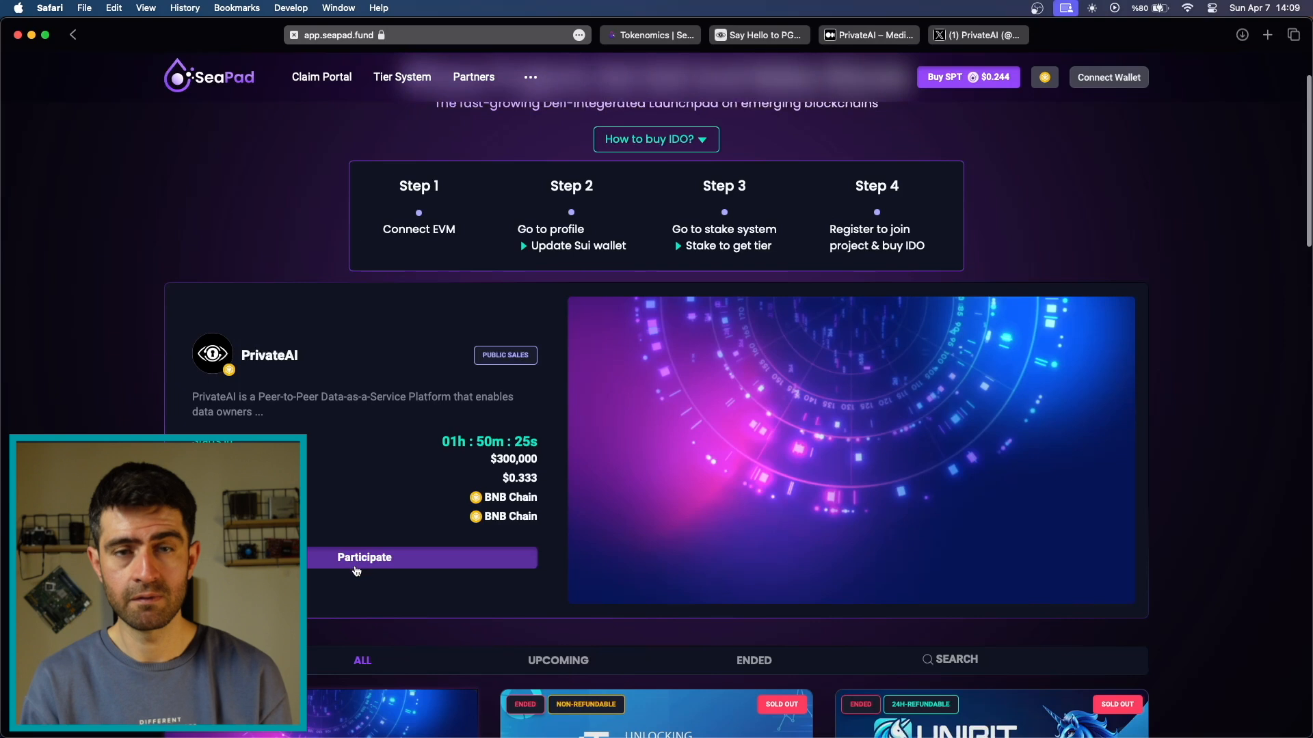
- Open the PrivateAI IDO sale page and scroll through its pools, token sale figures and overview
{"action": "left_click", "coordinate": [364, 557]}
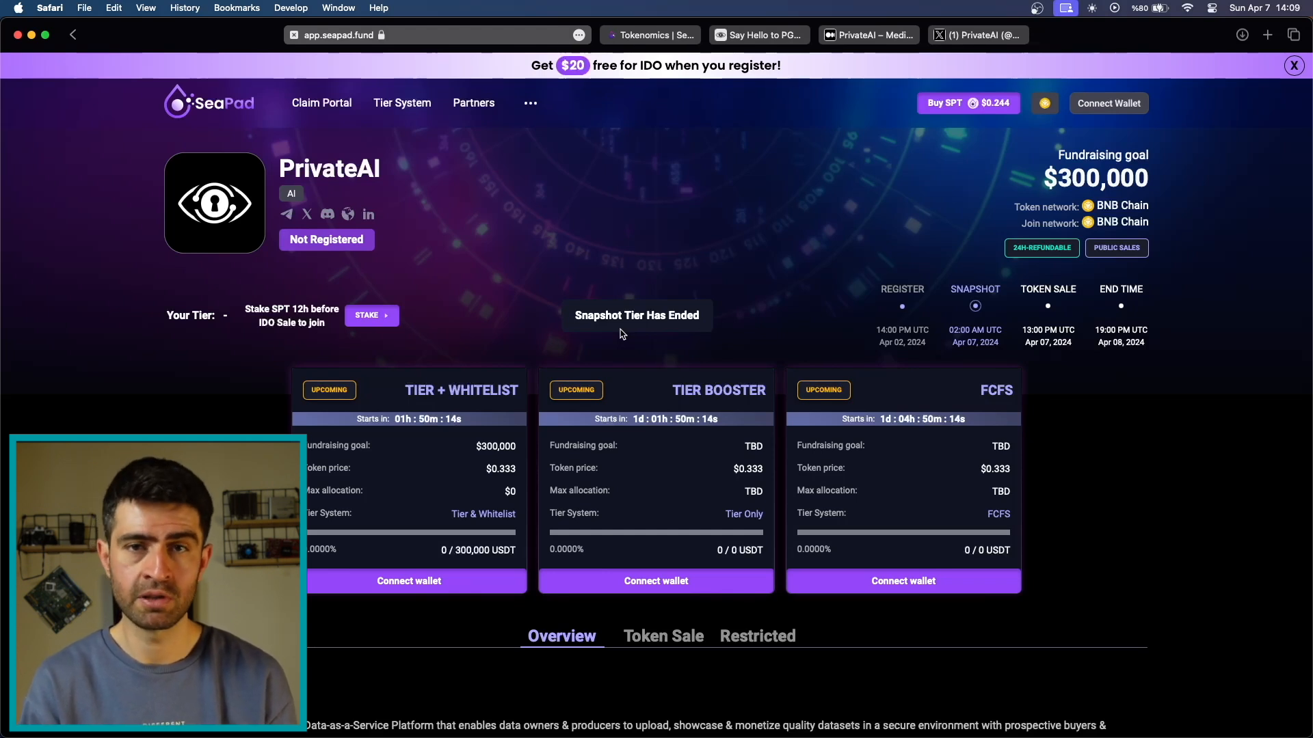
{"action": "mouse_move", "coordinate": [652, 306]}
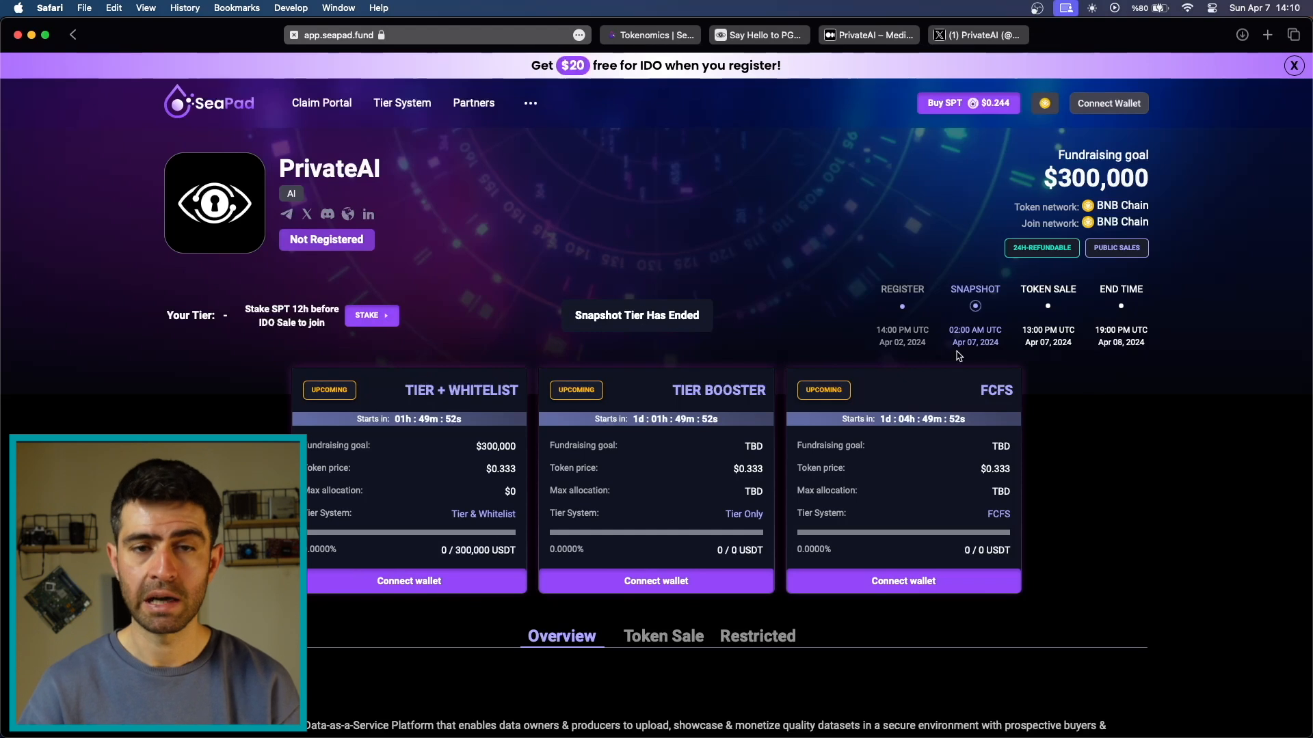
{"action": "scroll", "scroll_direction": "down", "scroll_amount": 3}
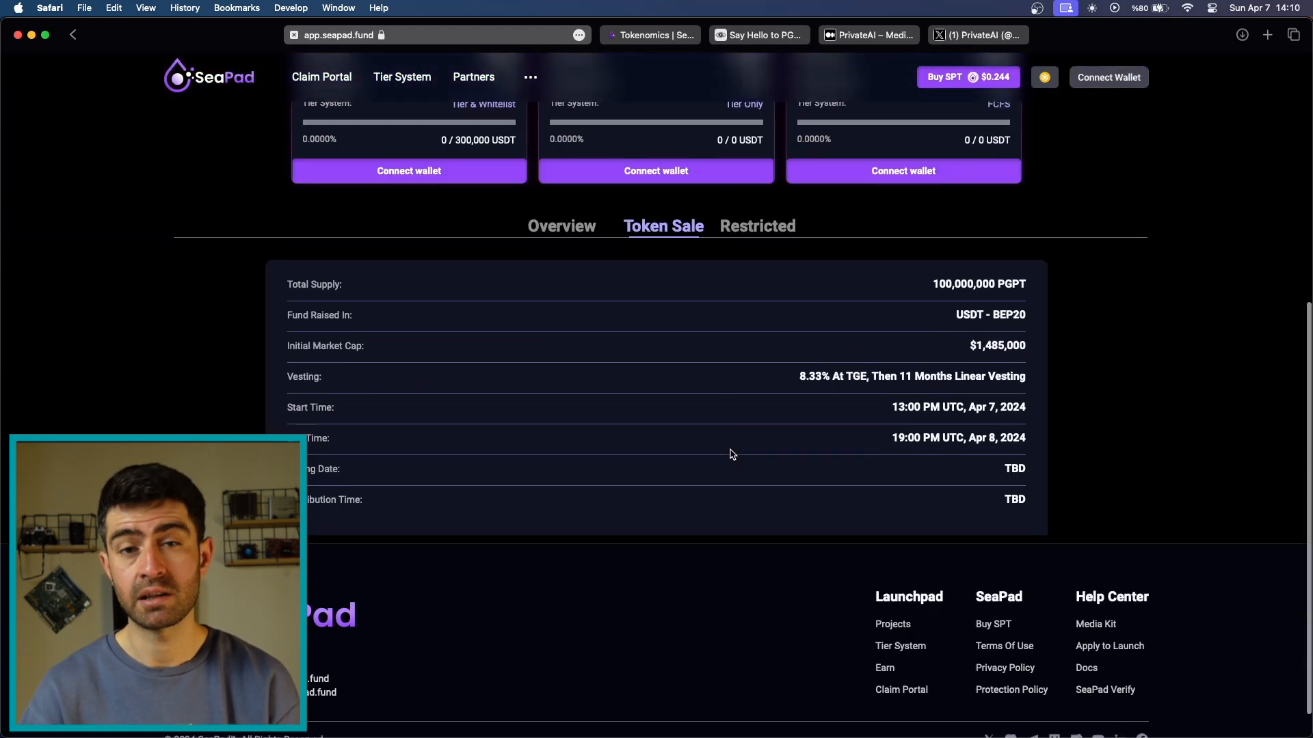
{"action": "scroll", "scroll_direction": "up", "scroll_amount": 3}
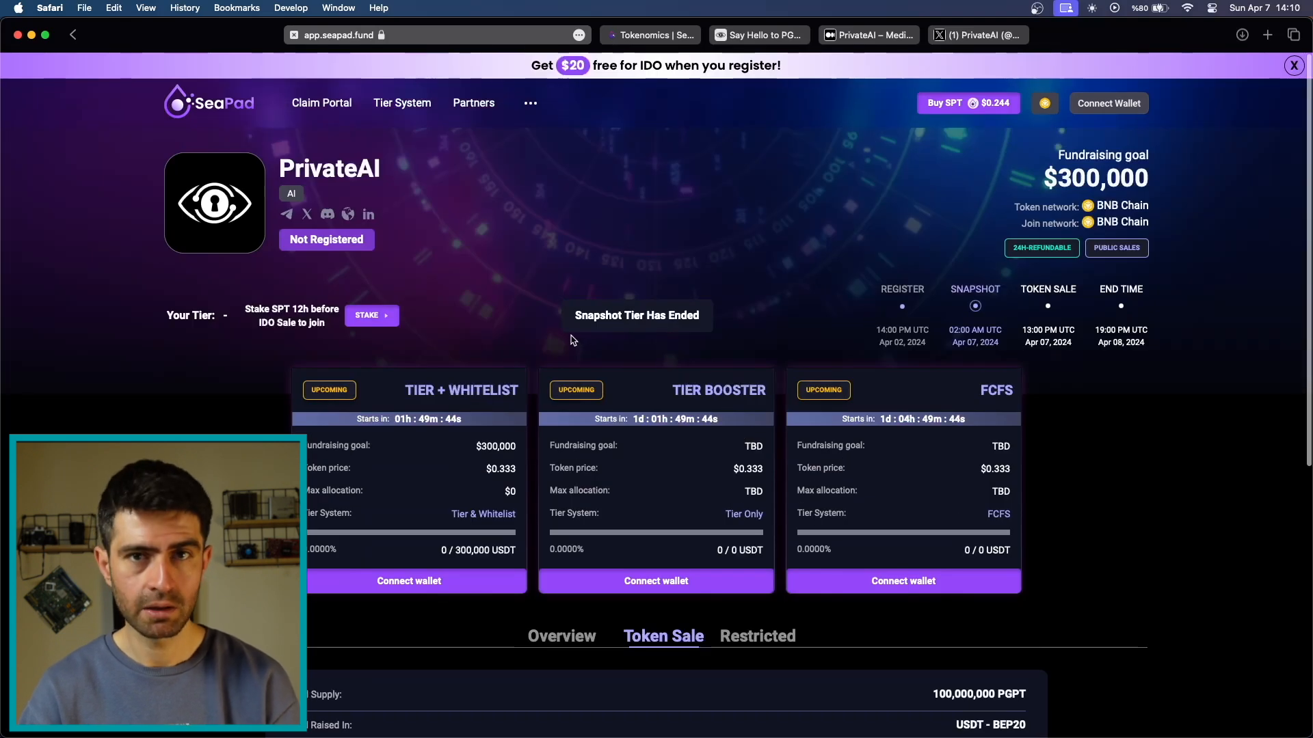
{"action": "scroll", "scroll_direction": "down", "scroll_amount": 3}
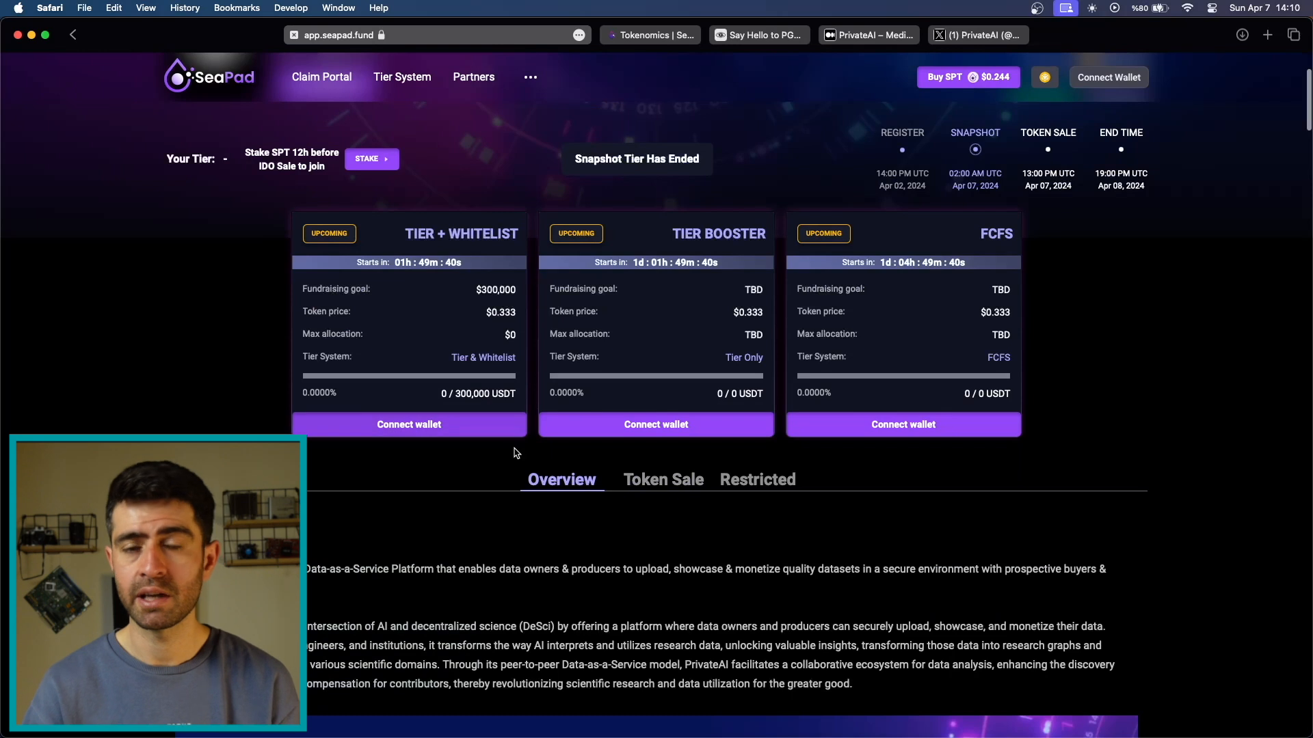
{"action": "scroll", "scroll_direction": "down", "scroll_amount": 3}
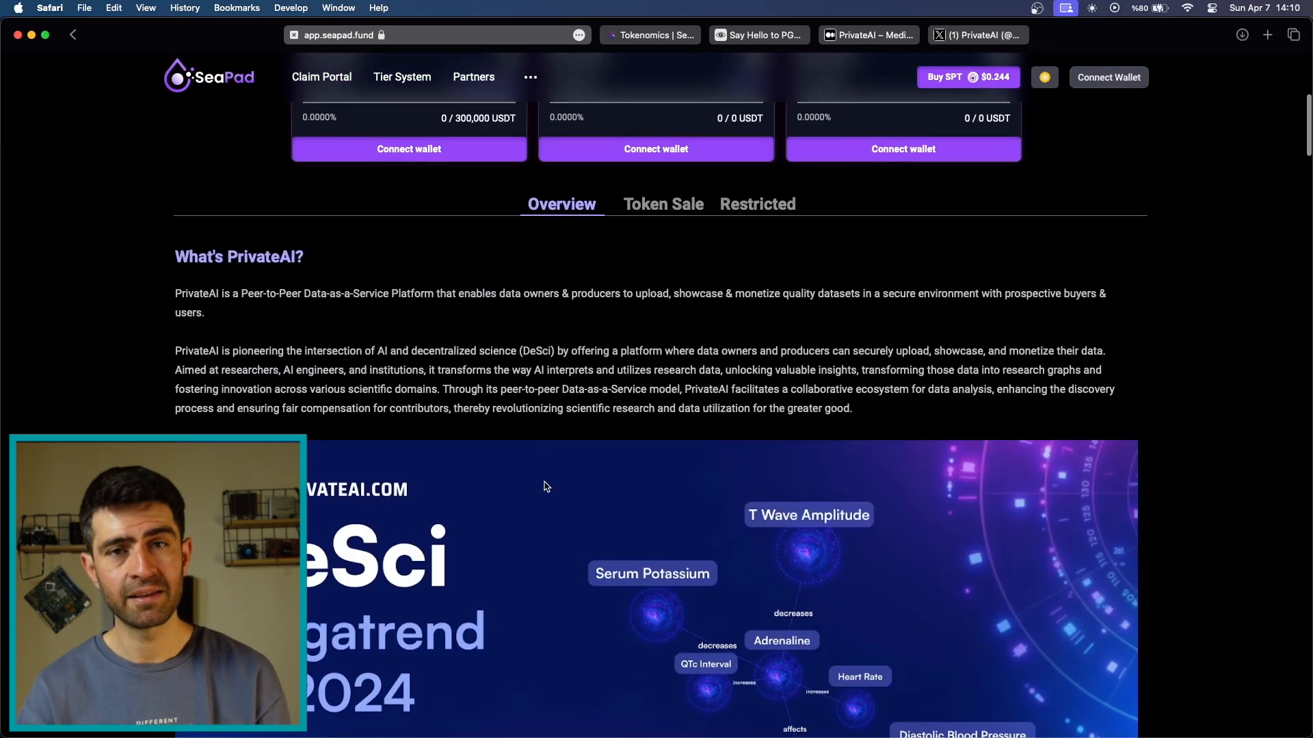
{"action": "scroll", "scroll_direction": "down", "scroll_amount": 3}
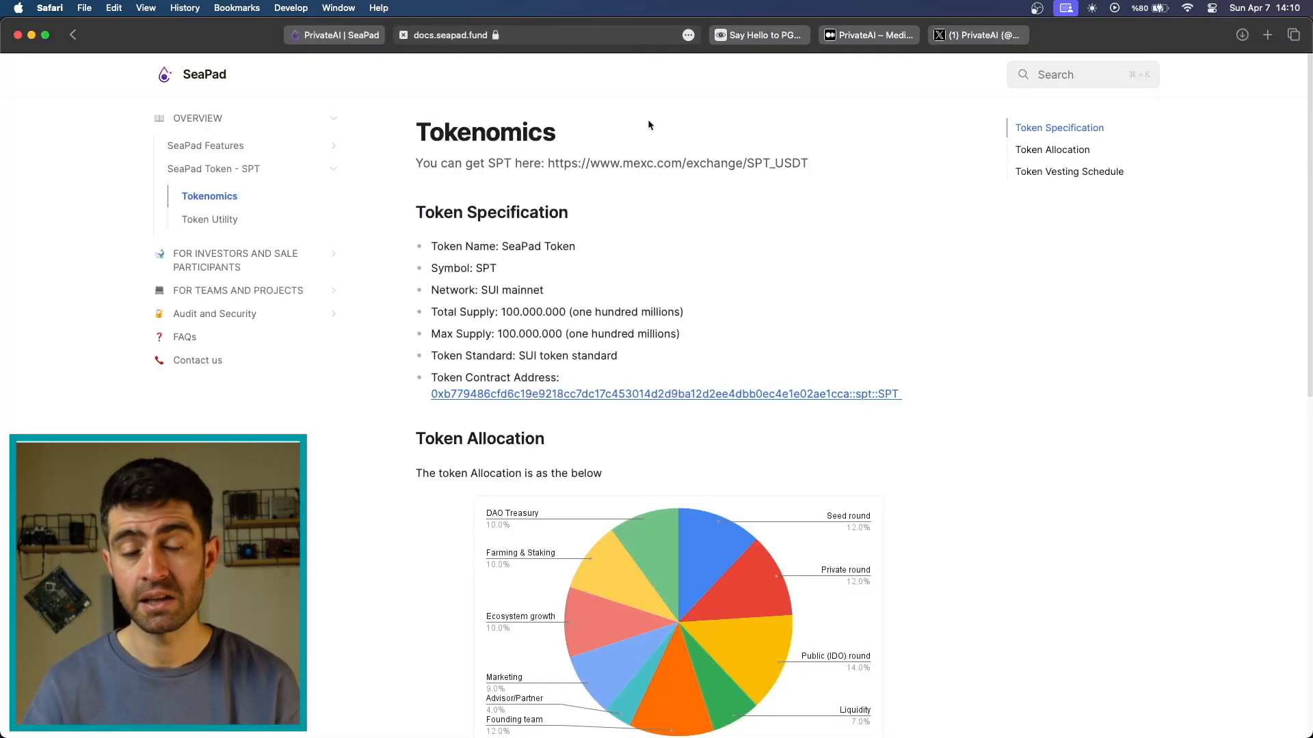
- Browse privateai.com's docs menu, Why Us and Who We Are team sections
{"action": "left_click", "coordinate": [545, 34]}
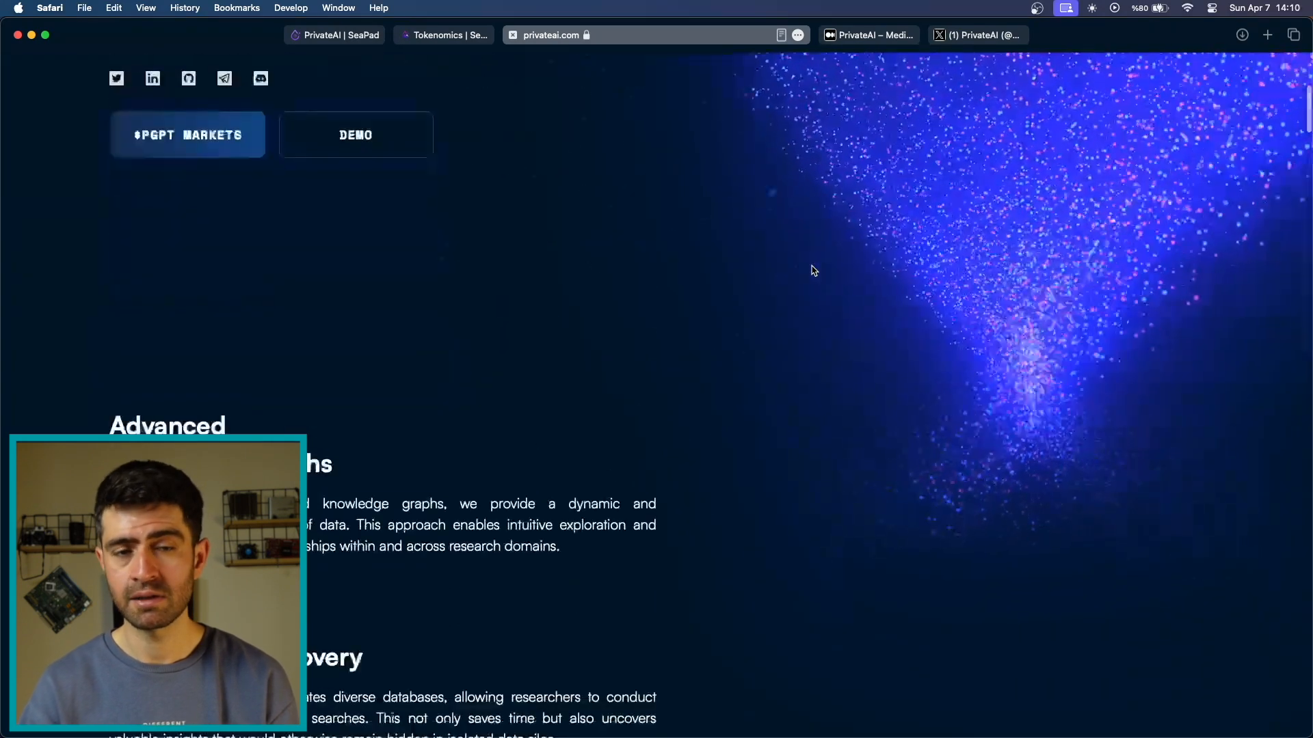
{"action": "scroll", "scroll_direction": "down", "scroll_amount": 3}
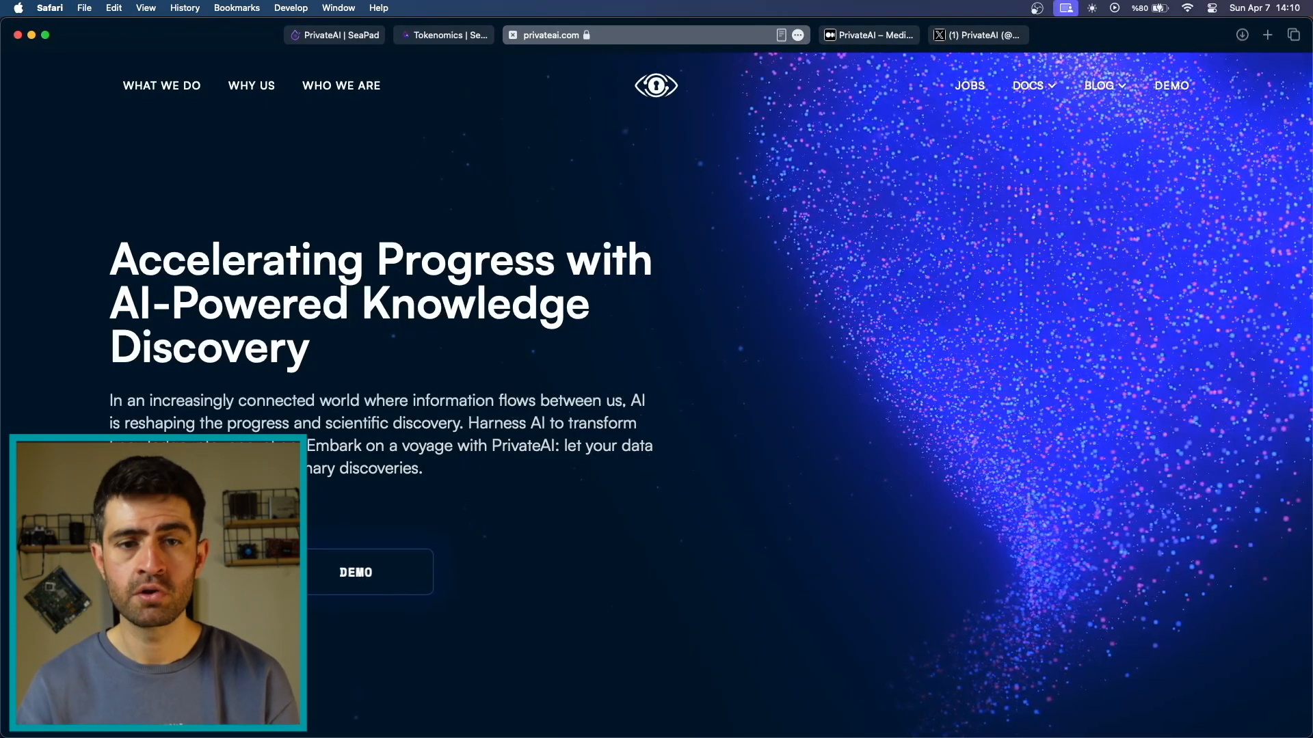
{"action": "left_click", "coordinate": [1028, 84]}
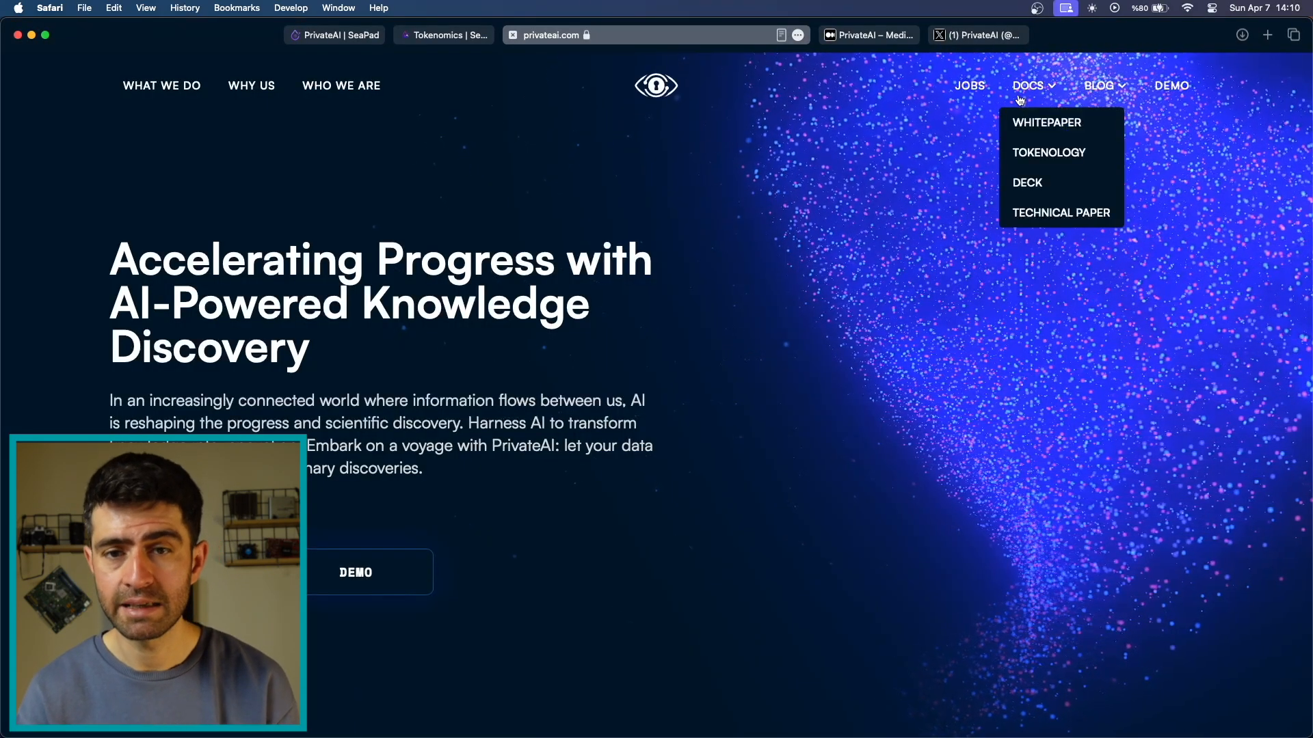
{"action": "scroll", "scroll_direction": "down", "scroll_amount": 3}
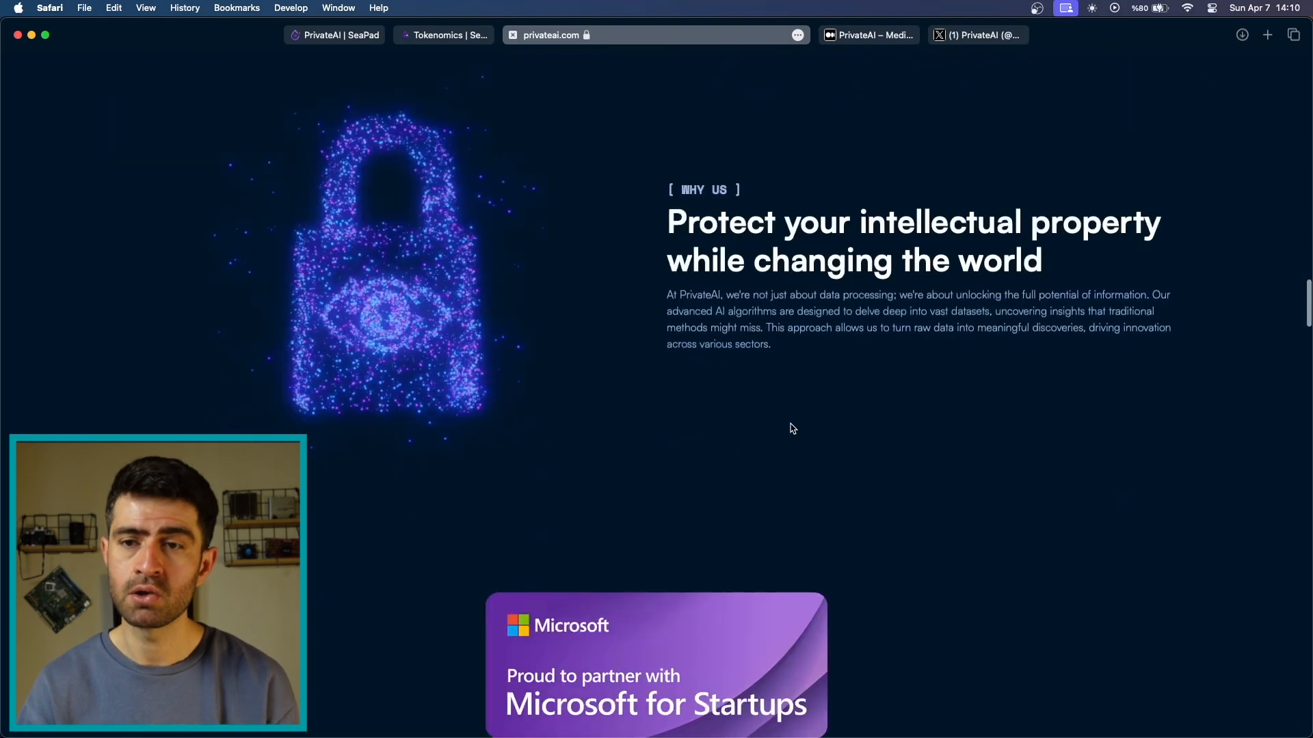
{"action": "scroll", "scroll_direction": "down", "scroll_amount": 3}
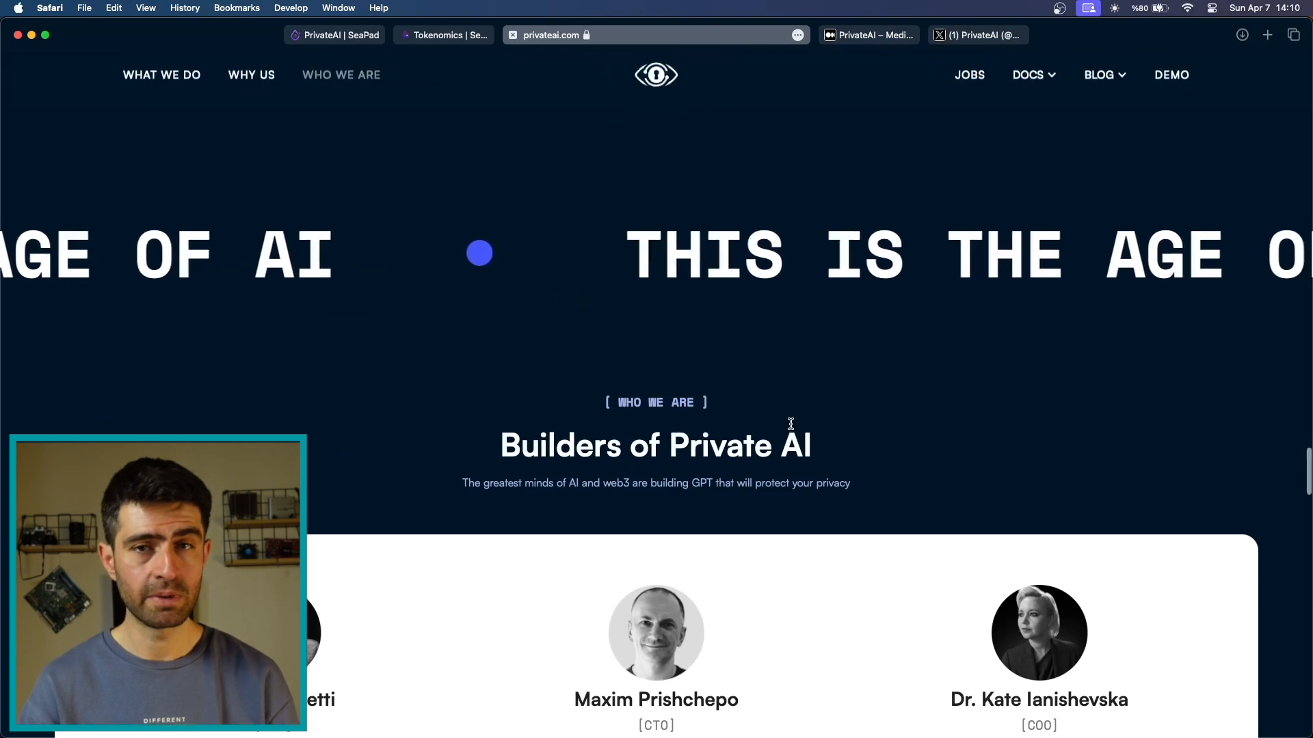
{"action": "scroll", "scroll_direction": "up", "scroll_amount": 3}
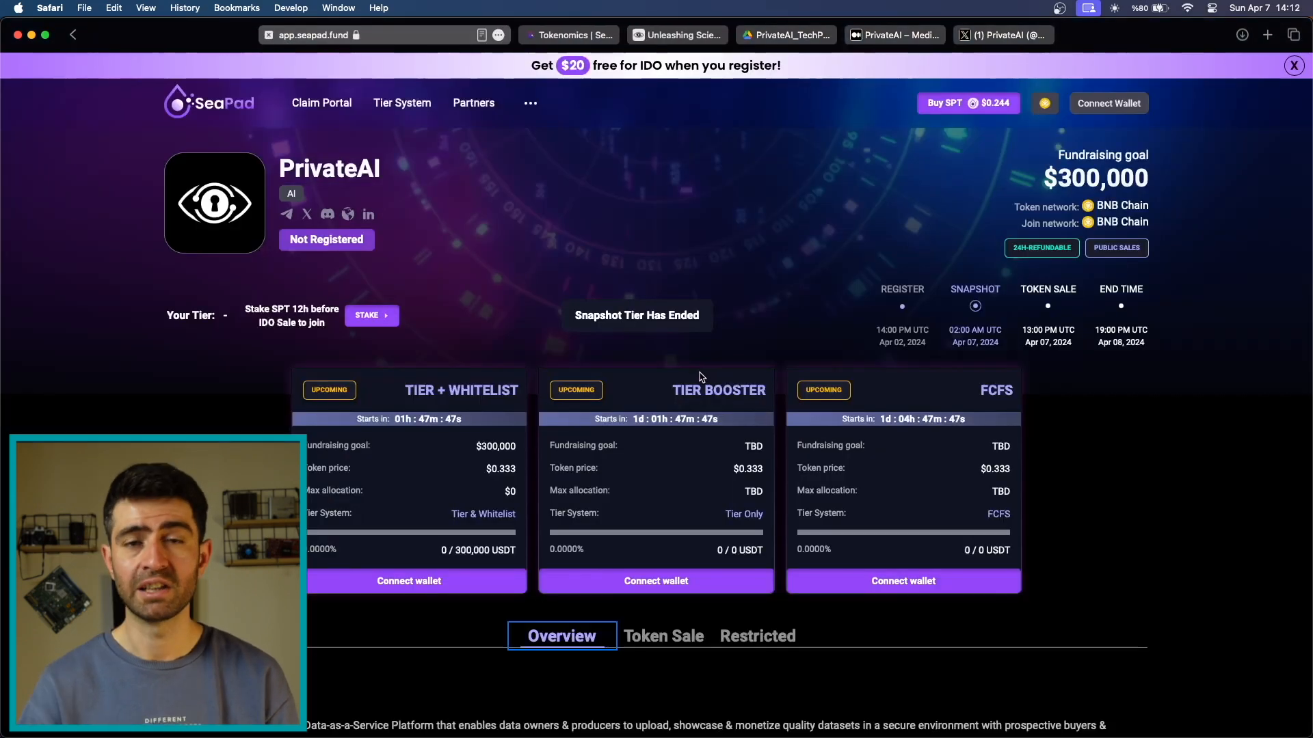
- Scroll to the PGPT Token Distribution chart, then switch over to the PrivateAI website
{"action": "scroll", "scroll_direction": "down", "scroll_amount": 3}
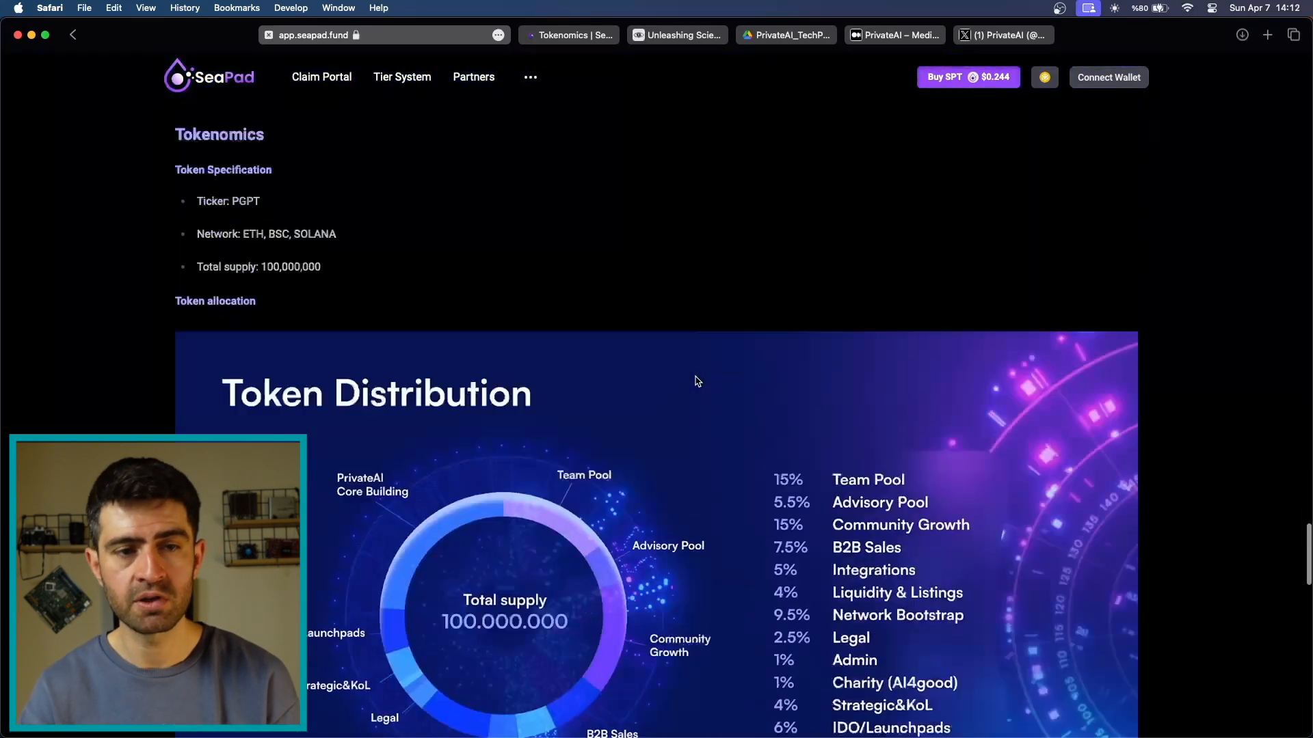
{"action": "scroll", "scroll_direction": "down", "scroll_amount": 3}
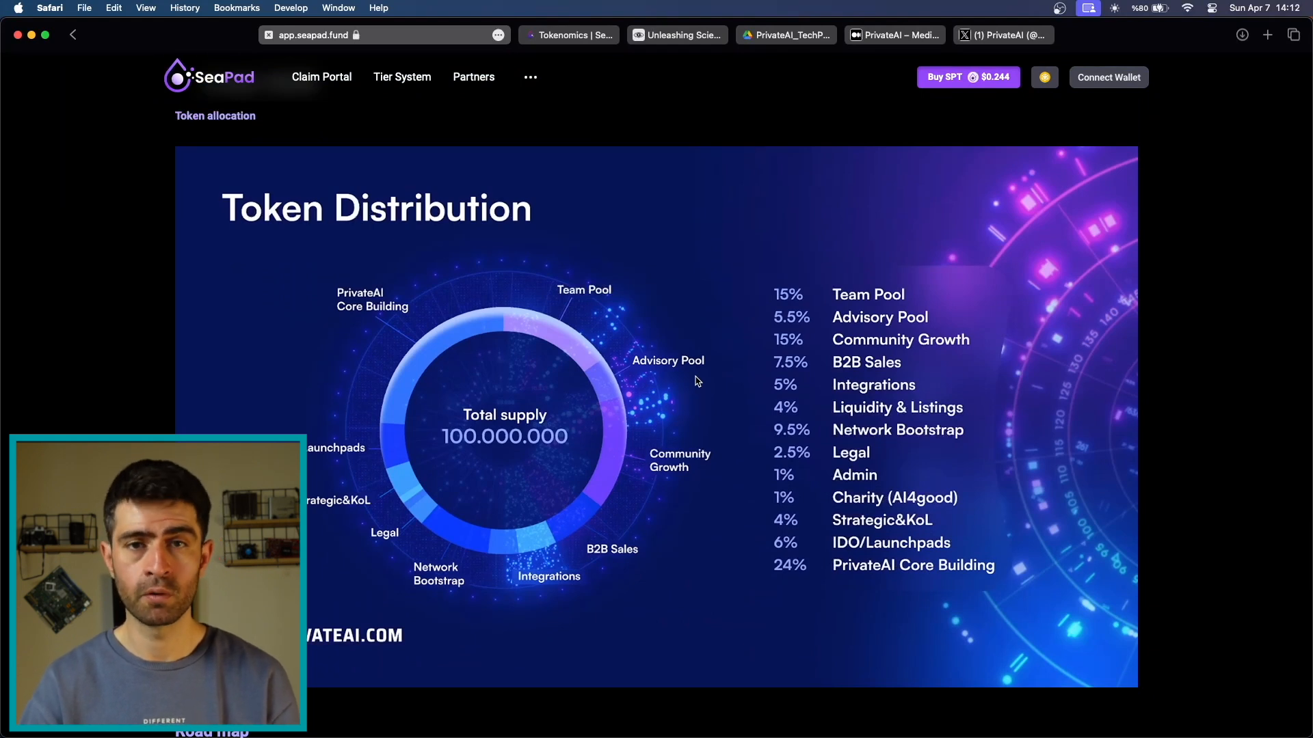
{"action": "left_click", "coordinate": [550, 34]}
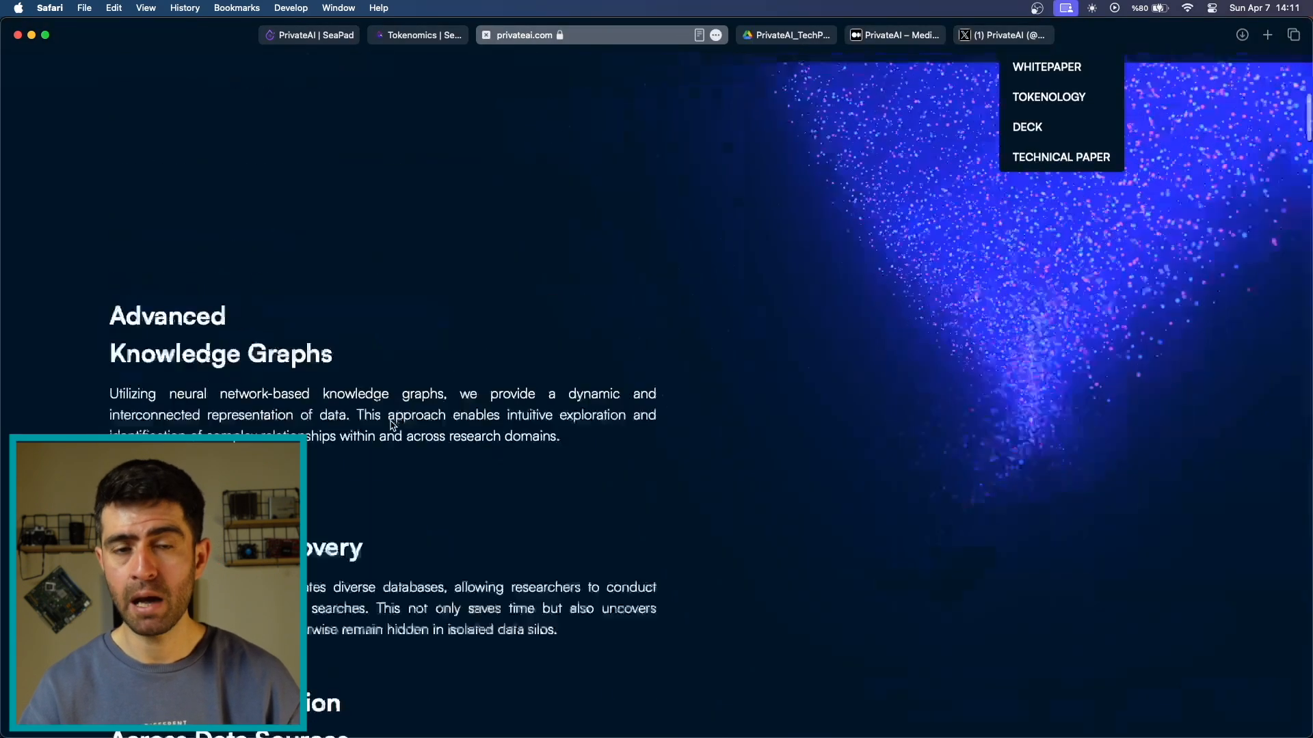
- Browse the team cards and highlight the CEO's Polkadot and Dogecoin Foundation roles in his bio
{"action": "scroll", "scroll_direction": "down", "scroll_amount": 3}
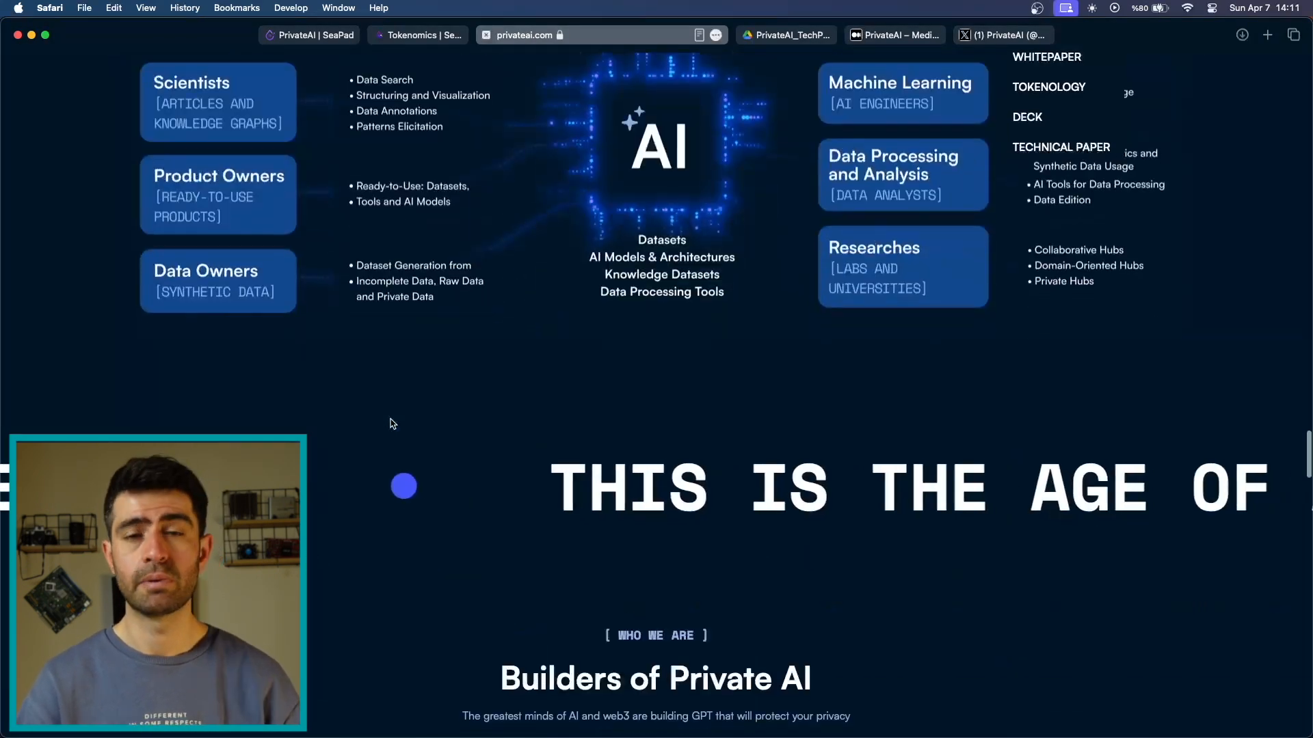
{"action": "scroll", "scroll_direction": "down", "scroll_amount": 3}
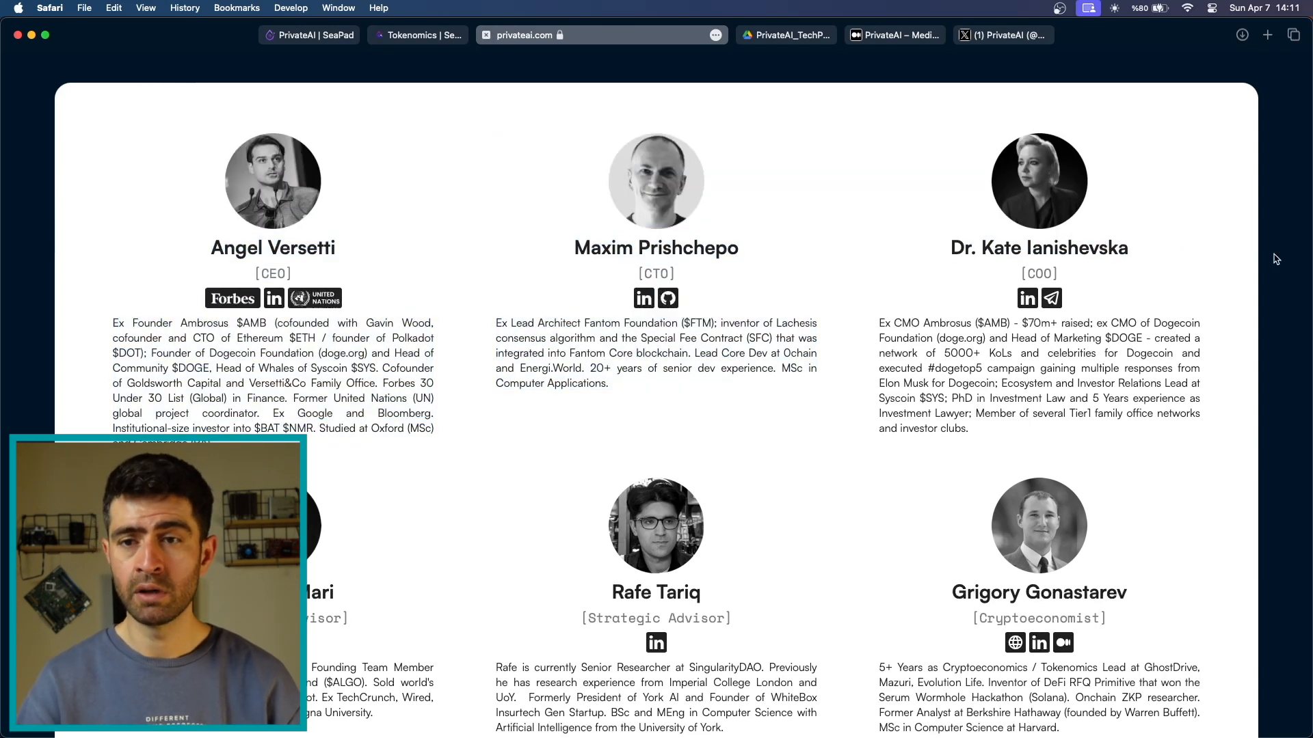
{"action": "mouse_move", "coordinate": [1088, 312]}
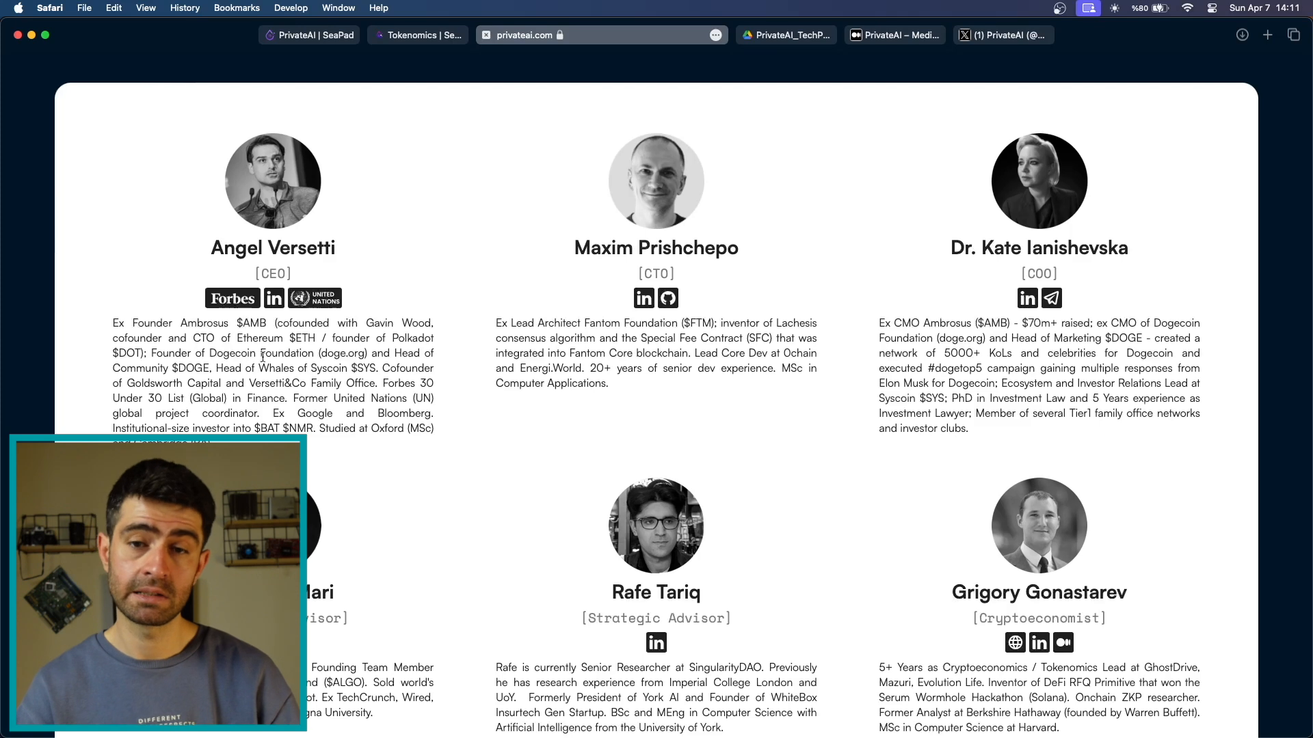
{"action": "left_click_drag", "start_coordinate": [391, 337], "coordinate": [432, 353]}
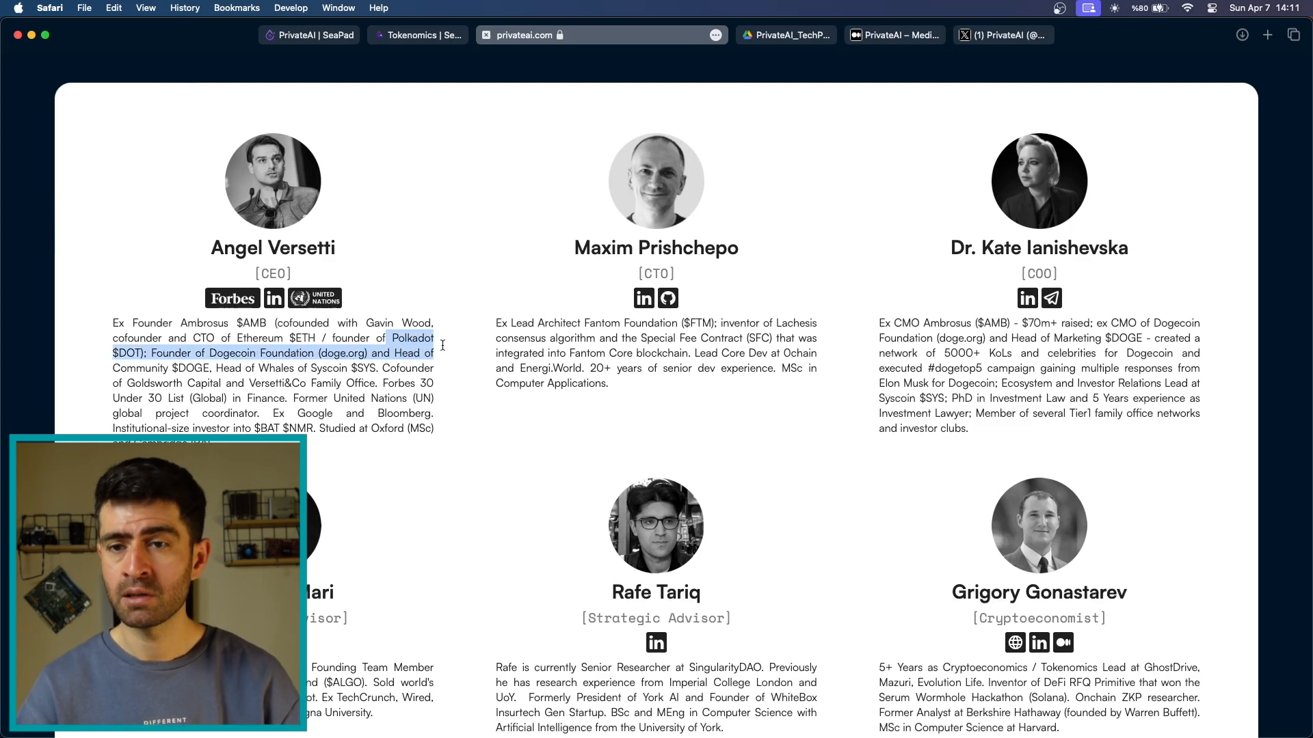
{"action": "left_click_drag", "start_coordinate": [441, 344], "coordinate": [393, 366]}
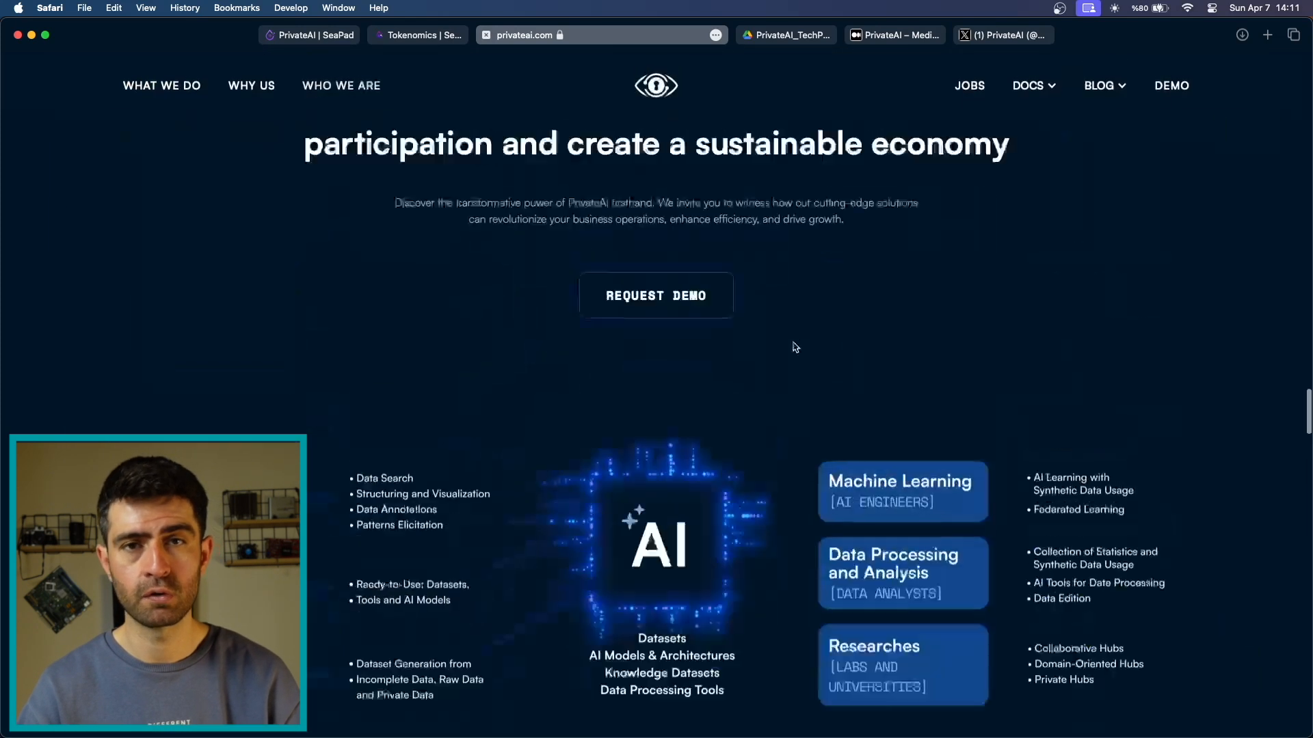
- Return to the top of the PrivateAI site and view the DEMO page
{"action": "scroll", "scroll_direction": "down", "scroll_amount": 3}
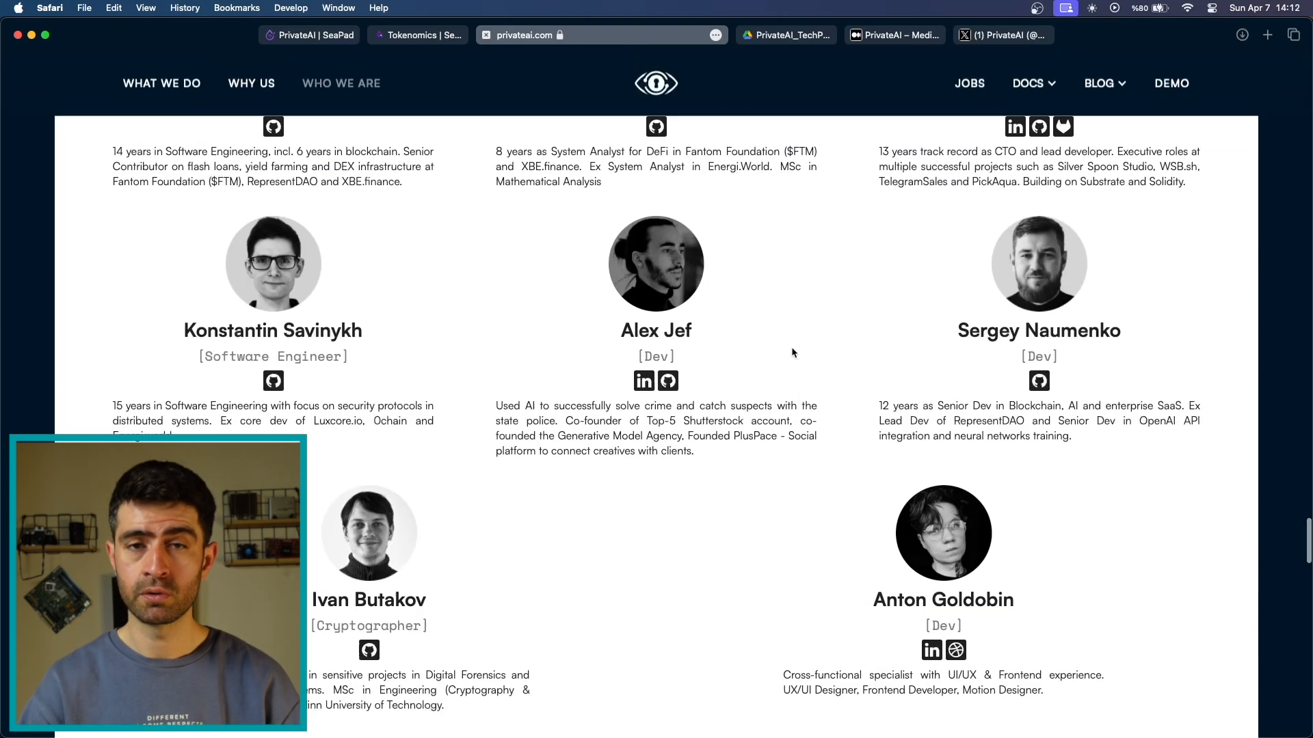
{"action": "scroll", "scroll_direction": "up", "scroll_amount": 3}
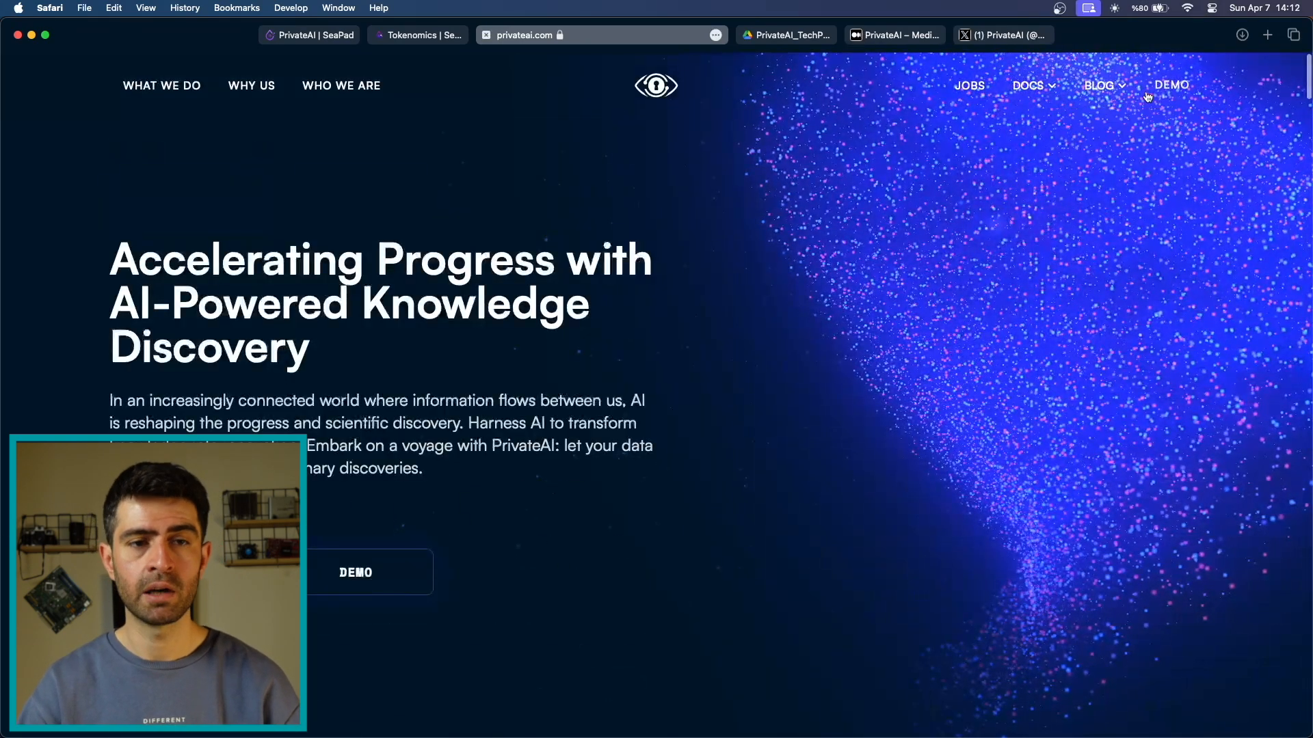
{"action": "left_click", "coordinate": [1171, 85]}
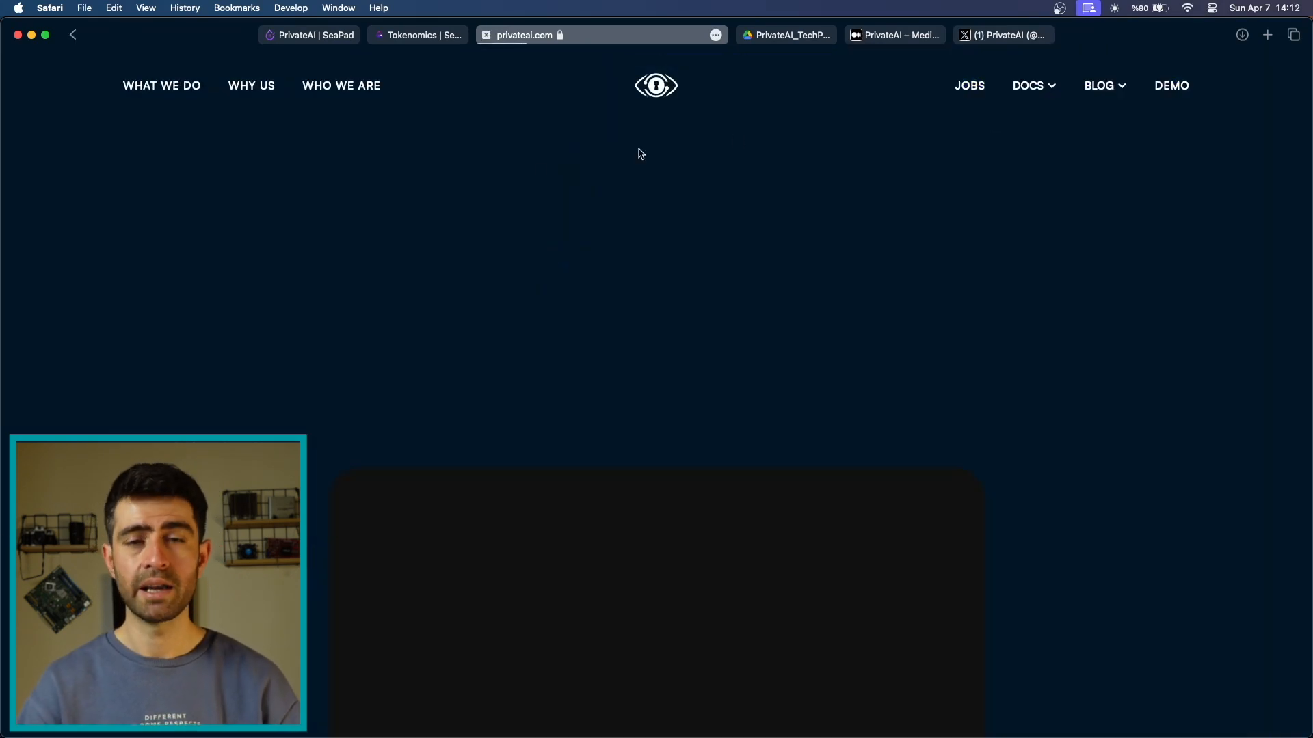
{"action": "scroll", "scroll_direction": "down", "scroll_amount": 3}
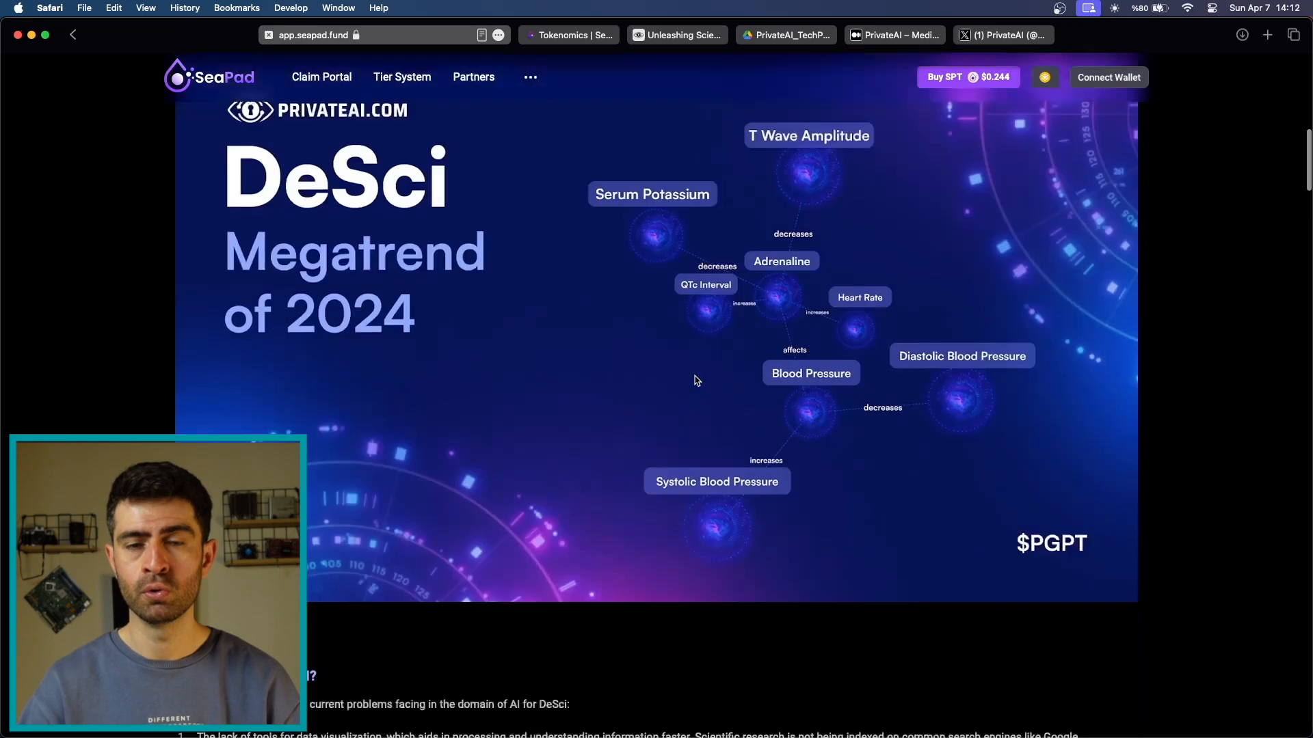
- Scroll PrivateAI's SeaPad overview down to the Token Distribution chart, then go back to the IDO page header
{"action": "scroll", "scroll_direction": "down", "scroll_amount": 3}
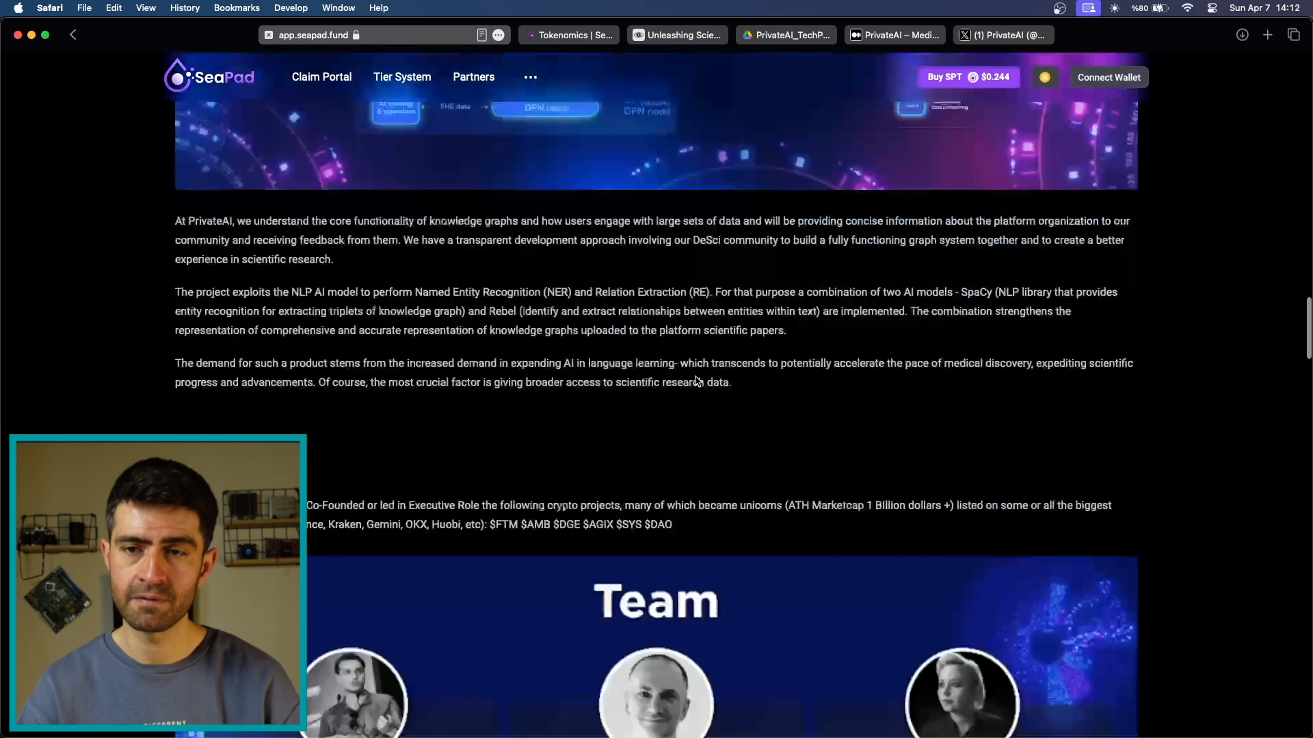
{"action": "scroll", "scroll_direction": "down", "scroll_amount": 3}
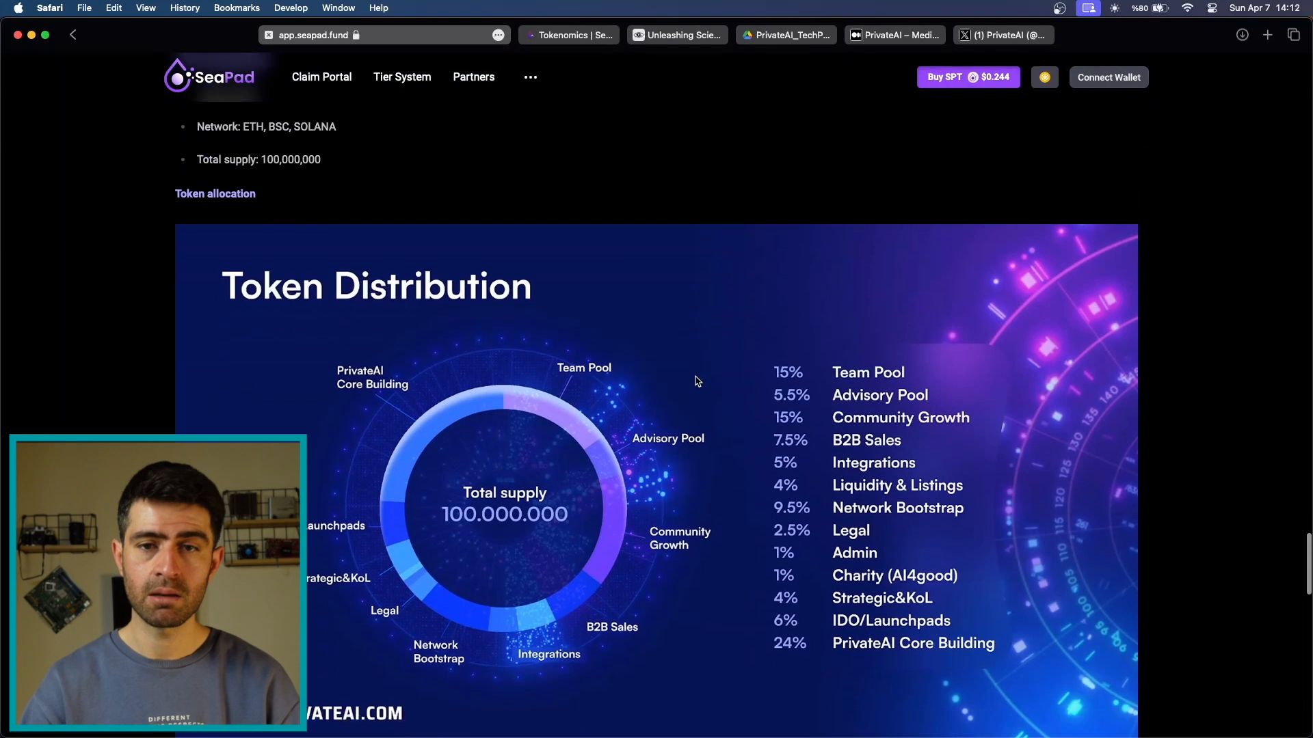
{"action": "scroll", "scroll_direction": "down", "scroll_amount": 3}
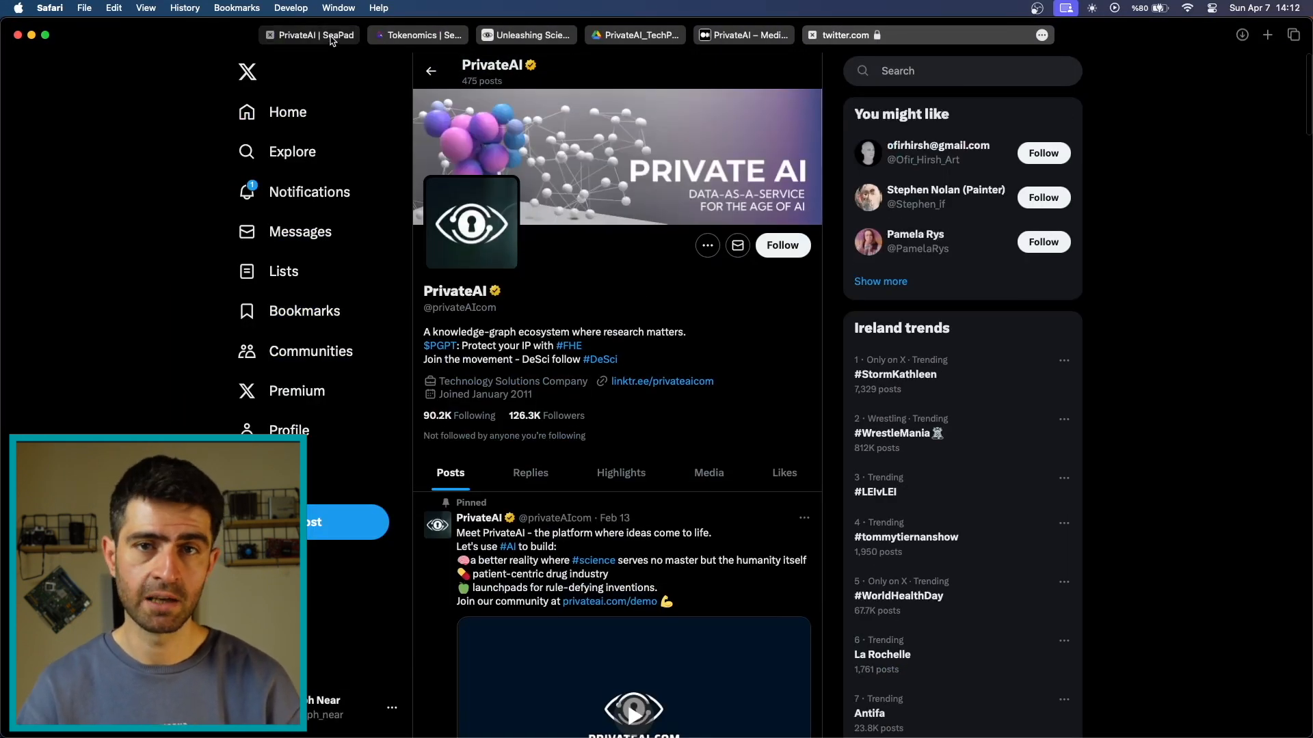
{"action": "left_click", "coordinate": [308, 35]}
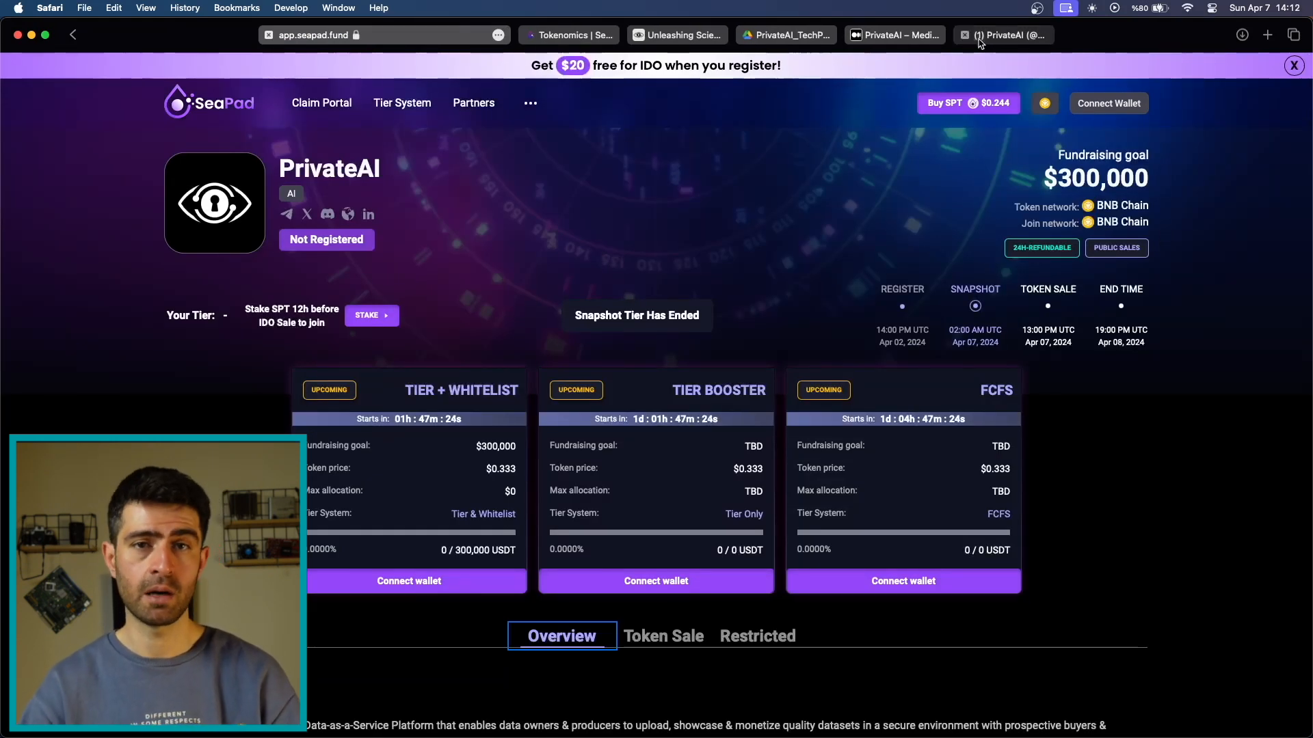
{"action": "left_click", "coordinate": [1002, 34]}
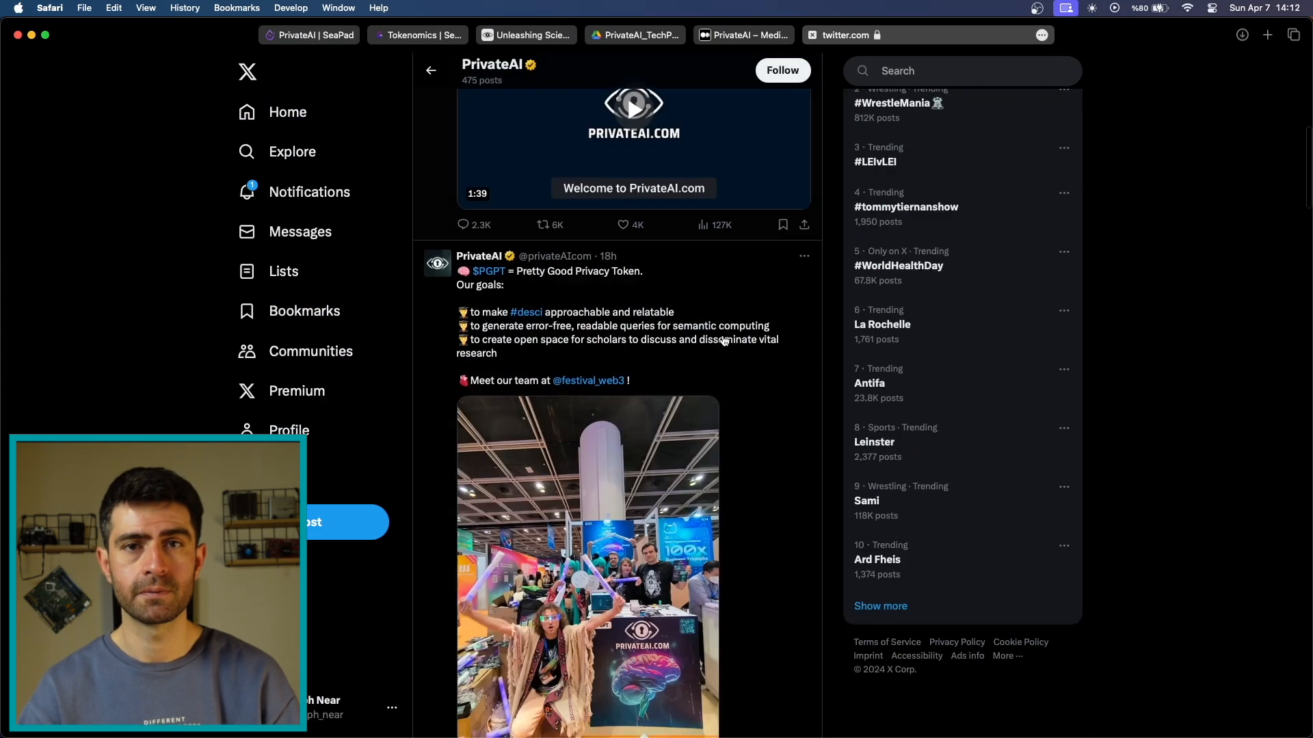
{"action": "scroll", "scroll_direction": "down", "scroll_amount": 3}
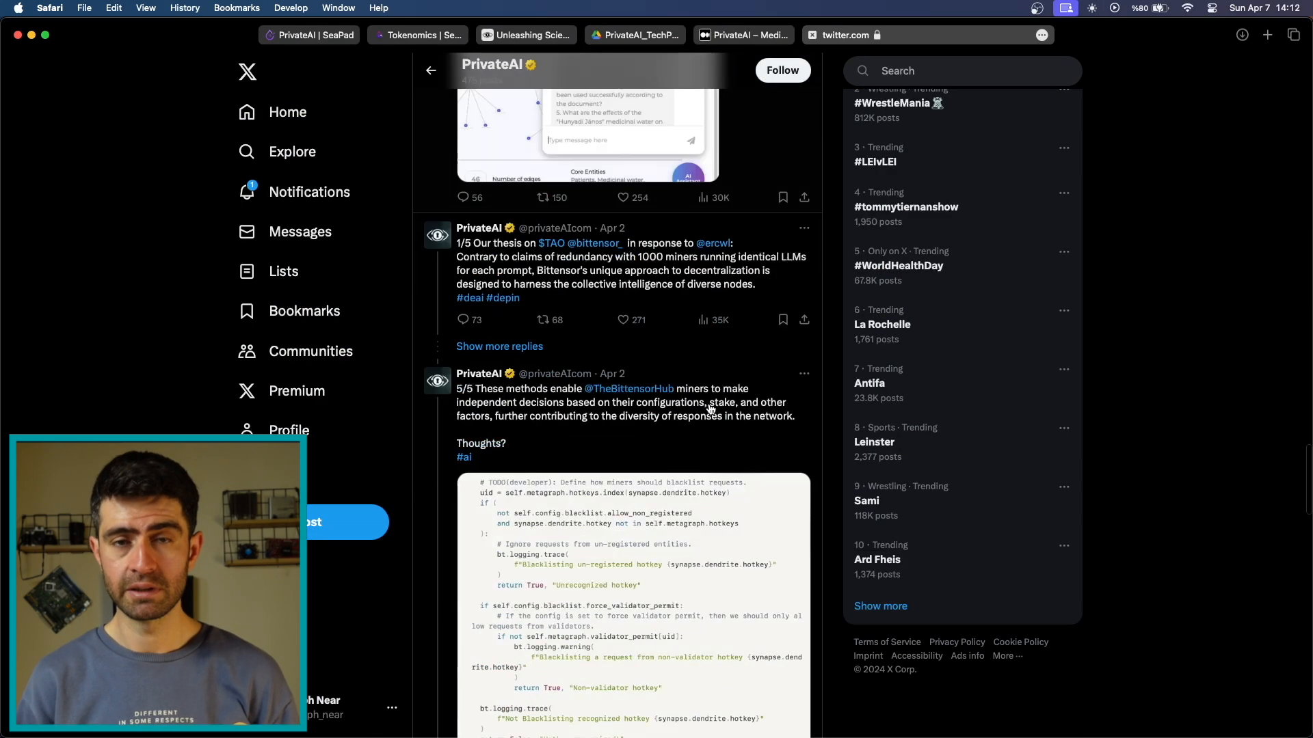
{"action": "scroll", "scroll_direction": "down", "scroll_amount": 3}
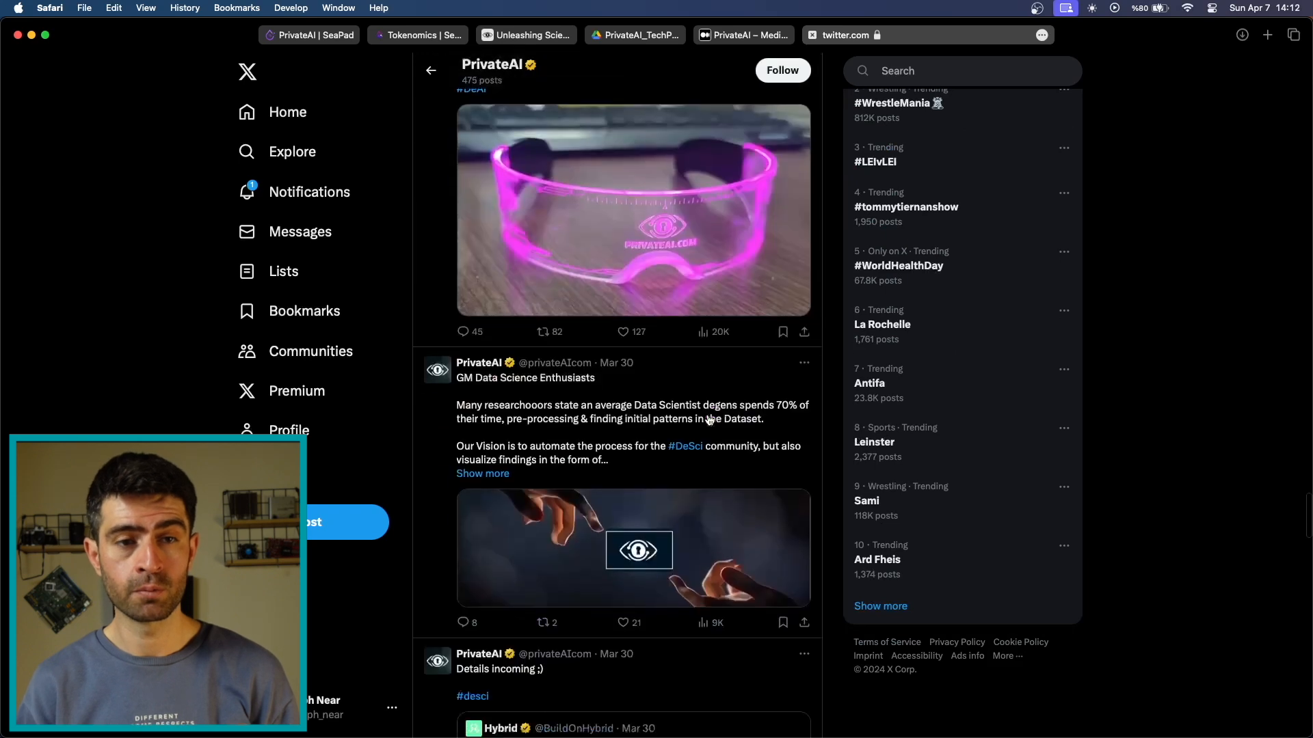